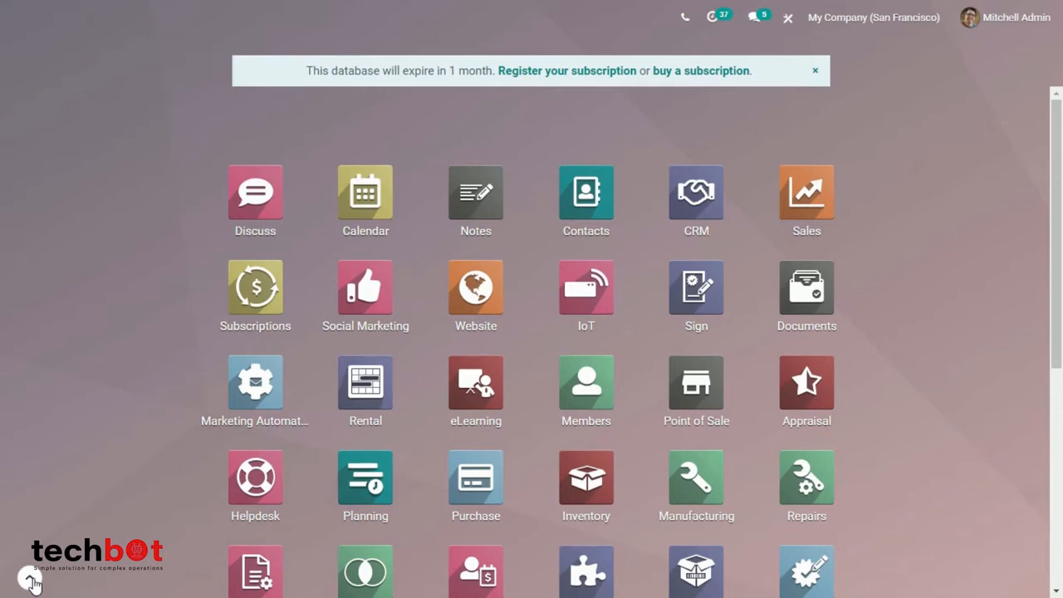
{"action": "mouse_move", "coordinate": [418, 432]}
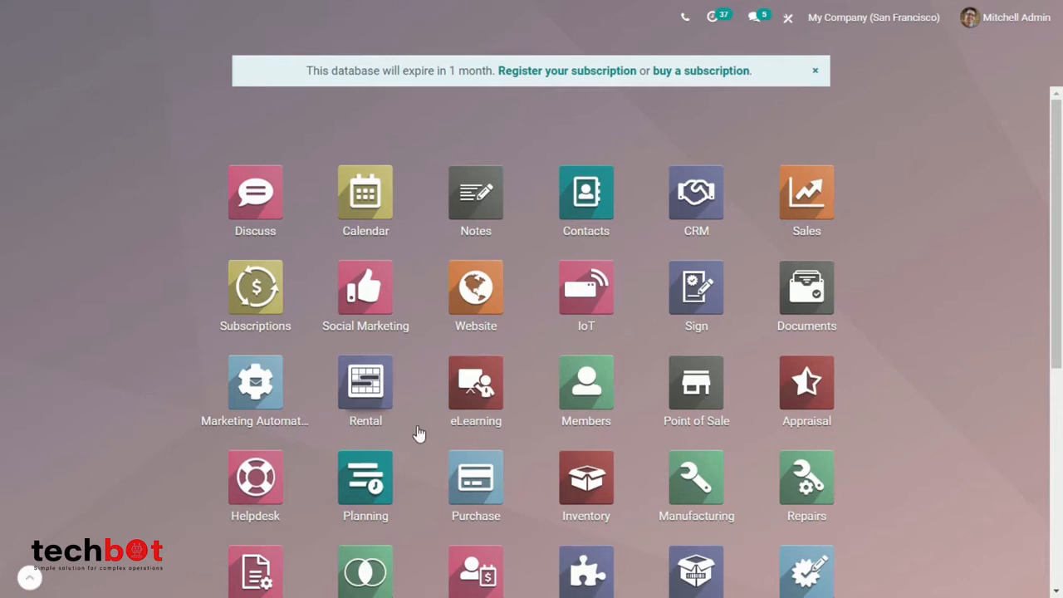
Launch the Sales app from the home screen and reach its Reporting menu.
{"action": "left_click", "coordinate": [805, 199]}
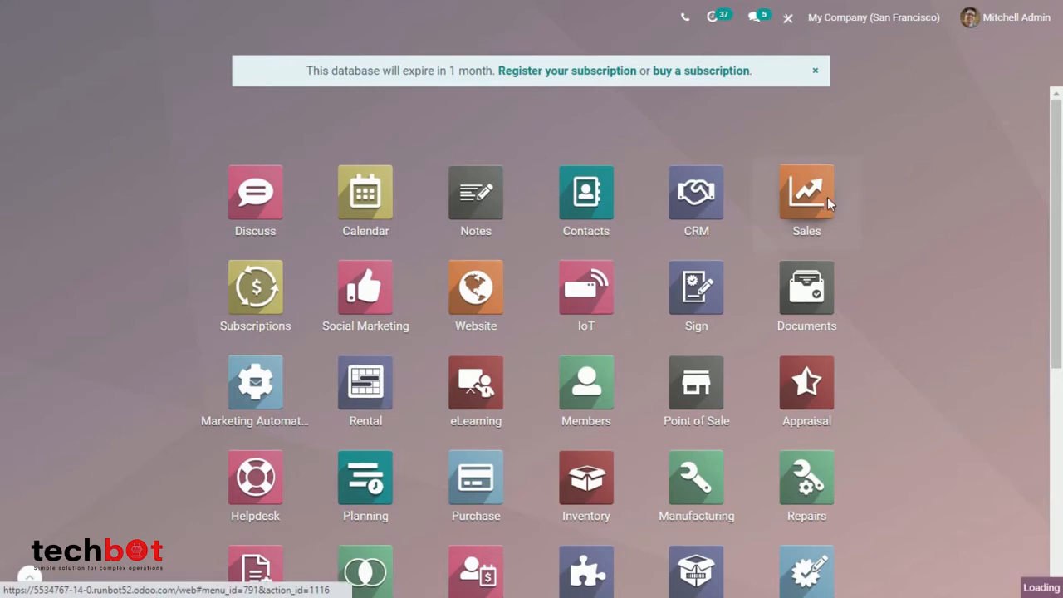
{"action": "left_click", "coordinate": [805, 199]}
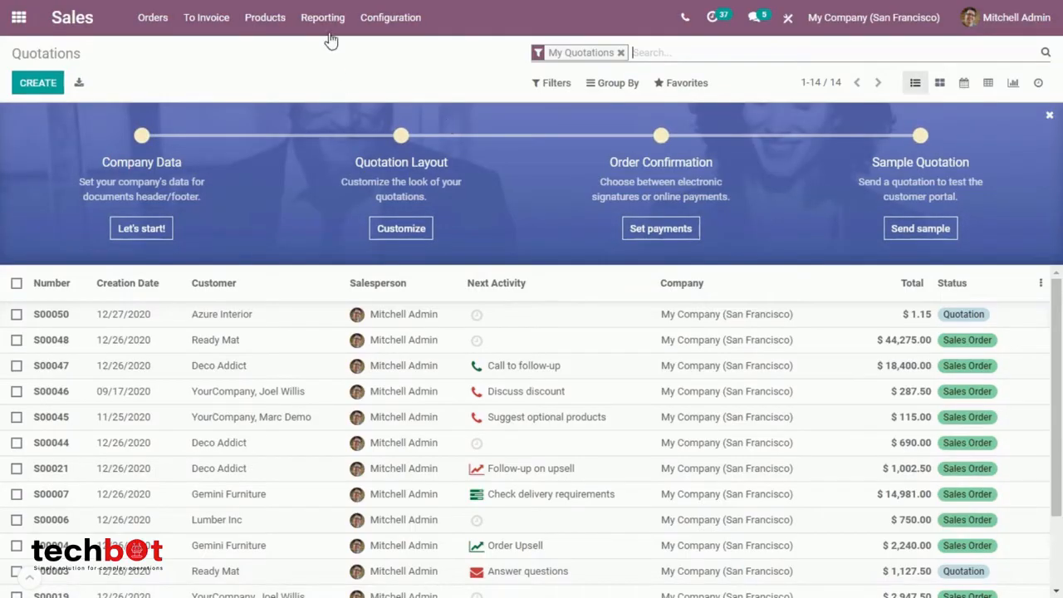
{"action": "left_click", "coordinate": [323, 17]}
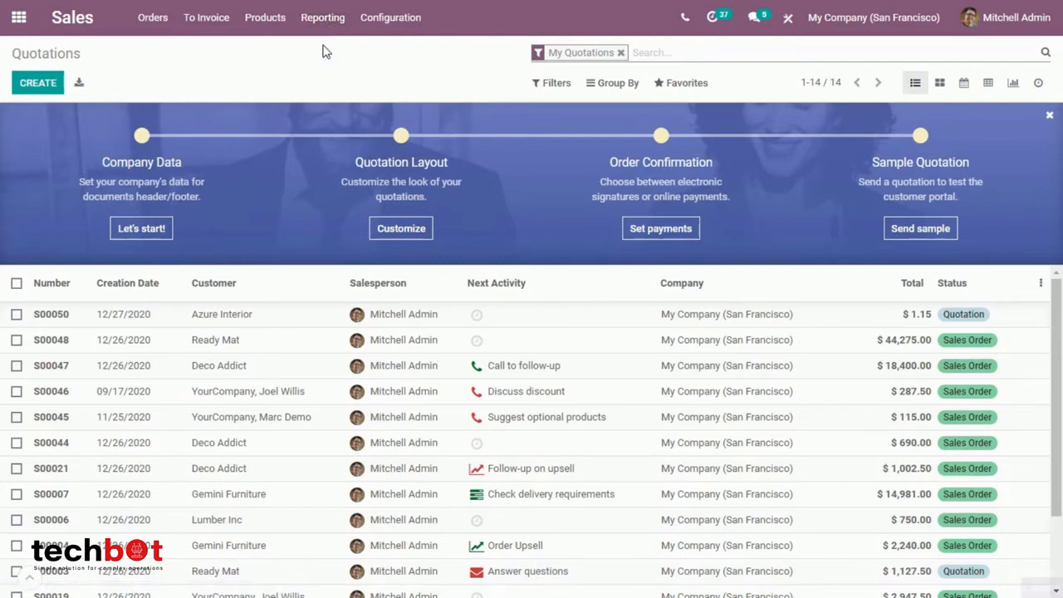
Show the Sales Analysis report and review its Sales Orders and December 2020 filters.
{"action": "left_click", "coordinate": [322, 16]}
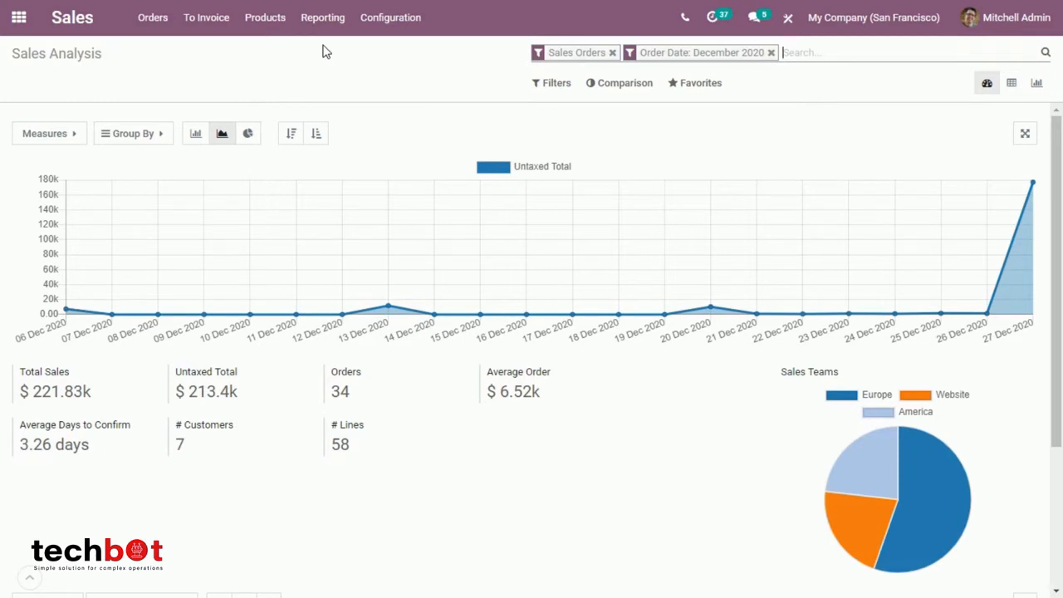
{"action": "mouse_move", "coordinate": [556, 83]}
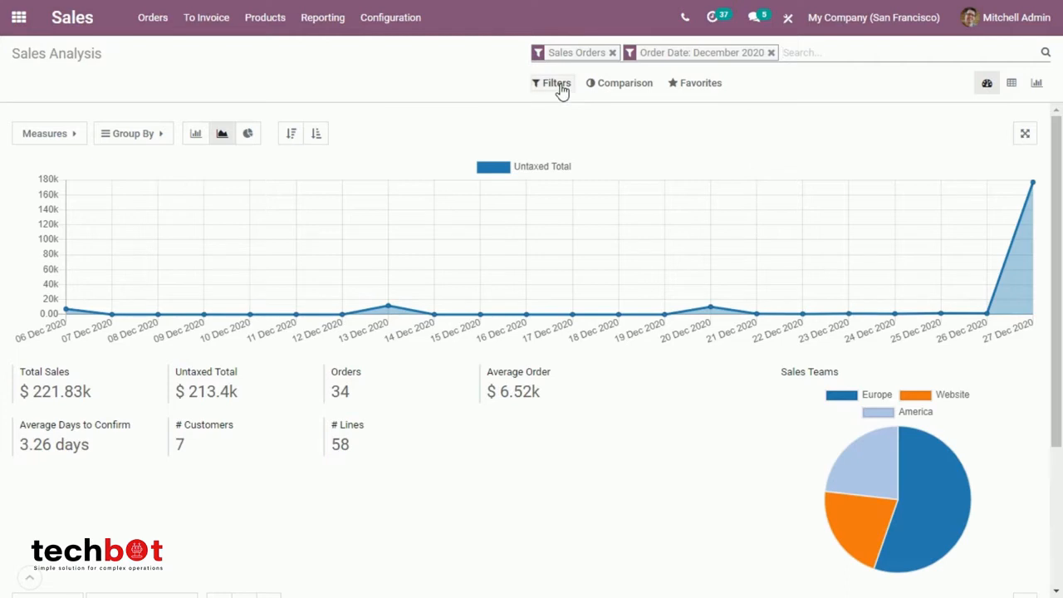
{"action": "left_click", "coordinate": [551, 83]}
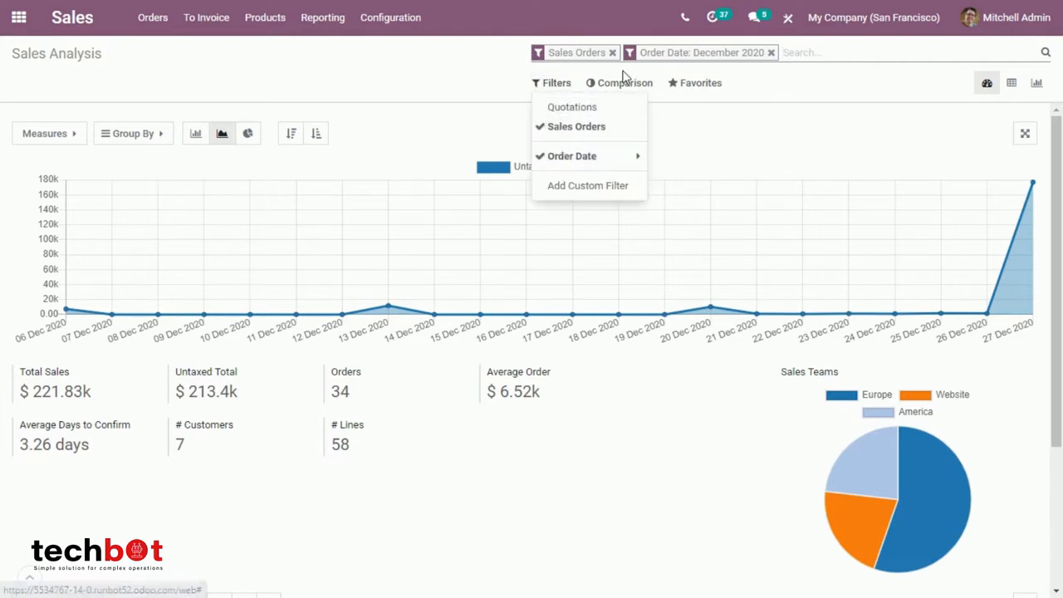
{"action": "mouse_move", "coordinate": [625, 83]}
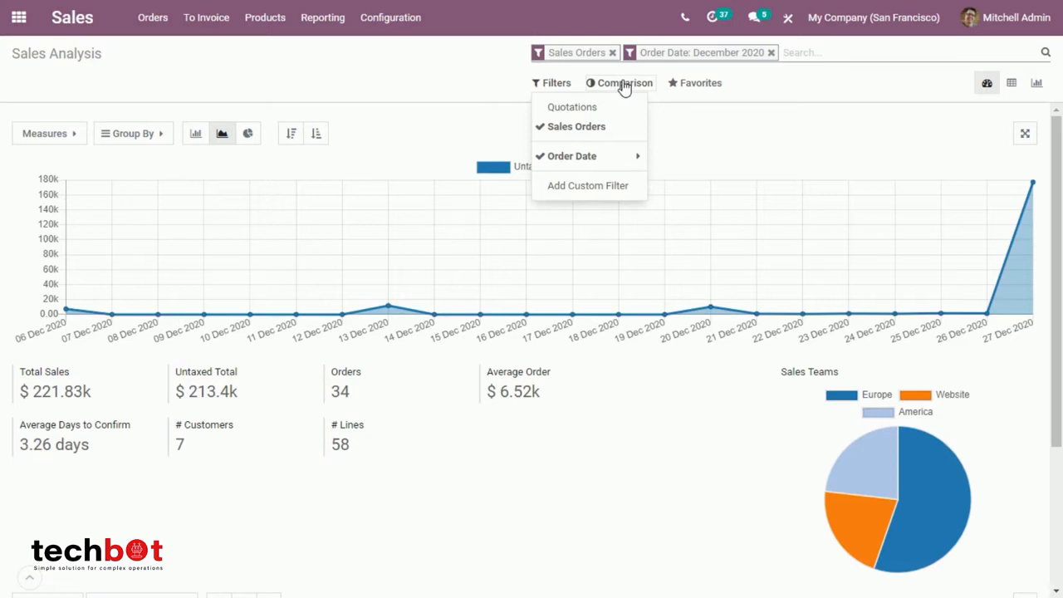
{"action": "mouse_move", "coordinate": [730, 90]}
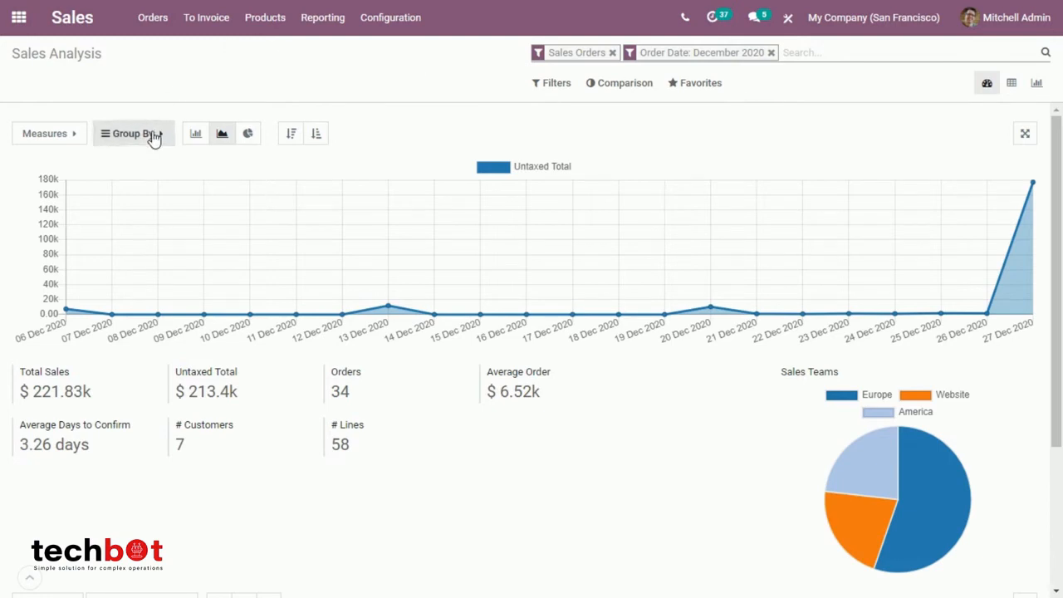
{"action": "left_click", "coordinate": [133, 133]}
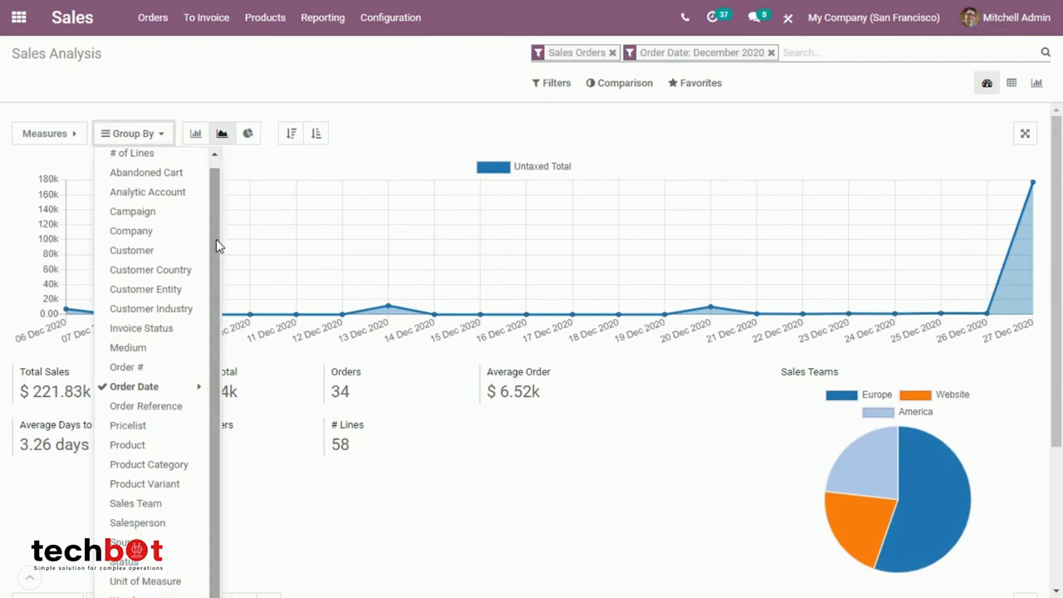
{"action": "mouse_move", "coordinate": [66, 149]}
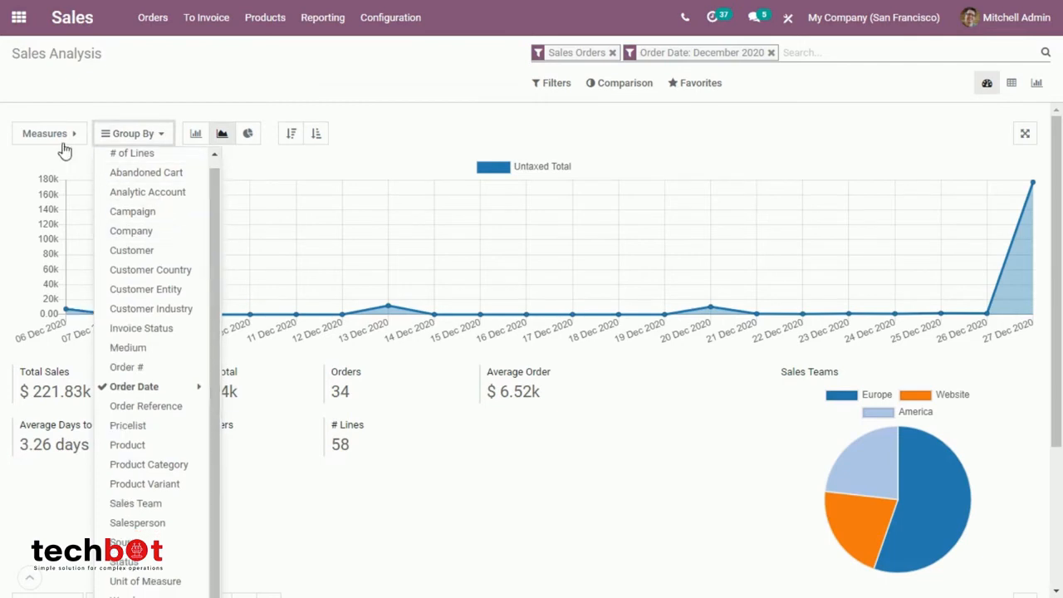
{"action": "left_click", "coordinate": [45, 133]}
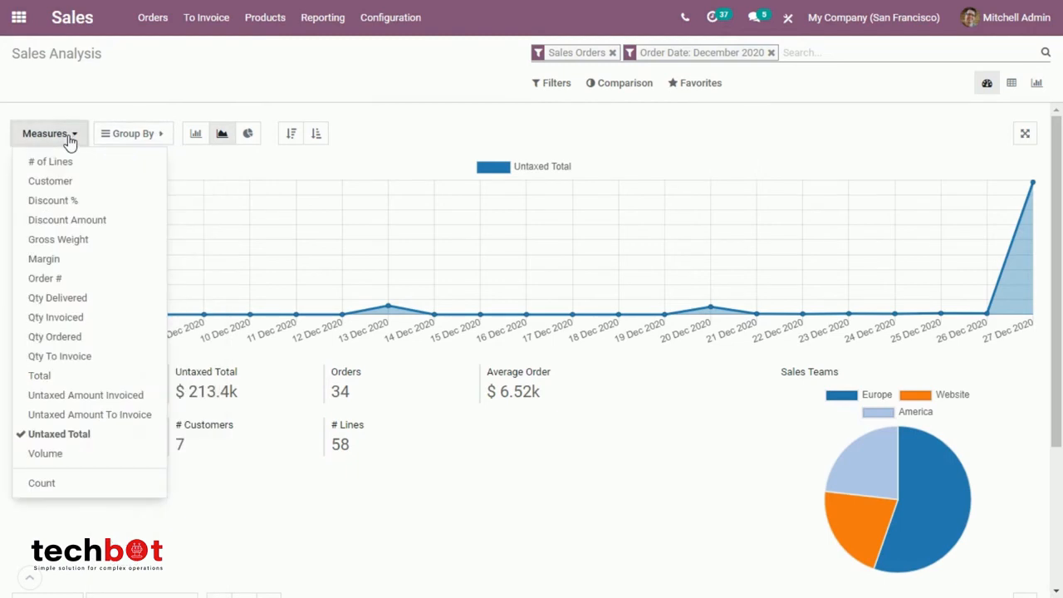
{"action": "mouse_move", "coordinate": [223, 98]}
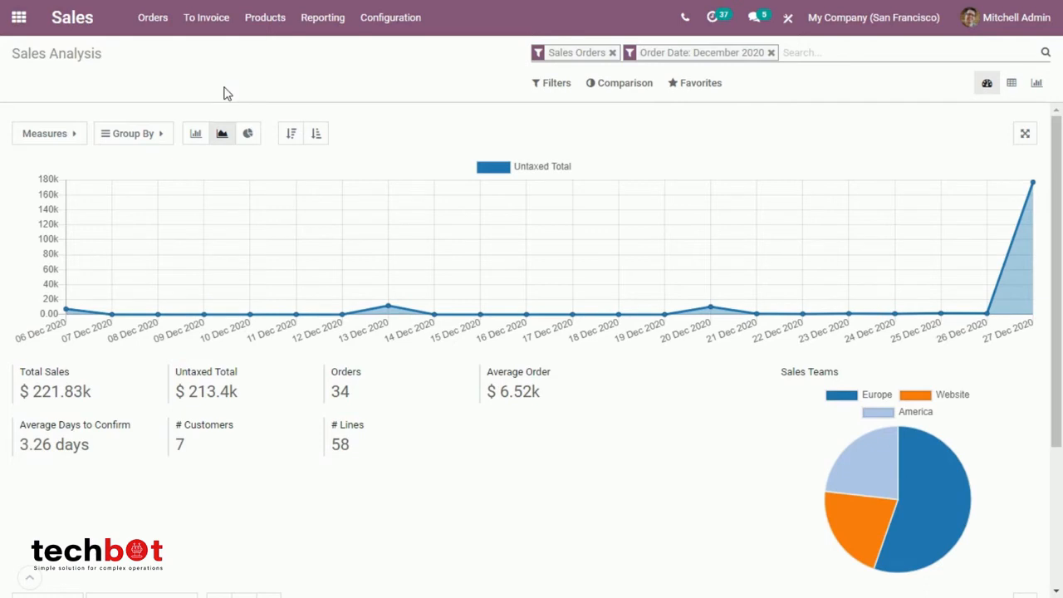
{"action": "mouse_move", "coordinate": [214, 117]}
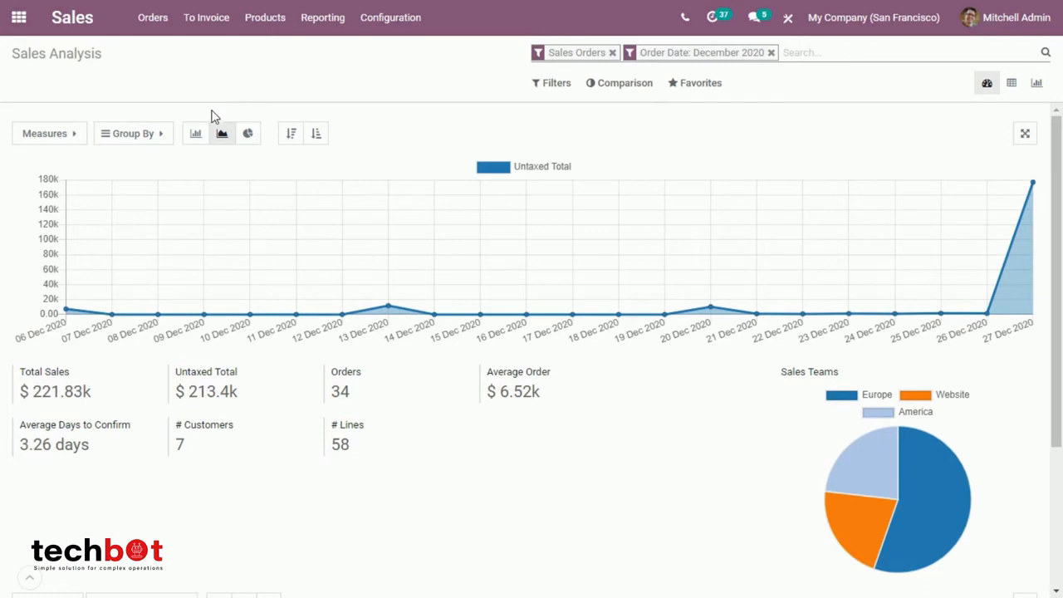
{"action": "mouse_move", "coordinate": [196, 133]}
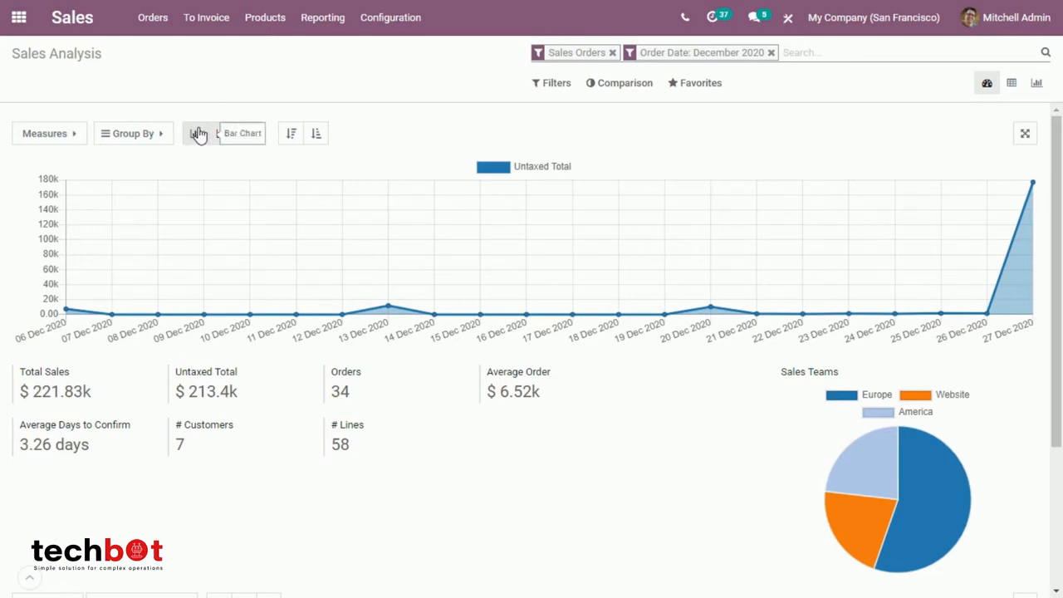
Switch the untaxed-total graph from line to bar, then to a pie chart.
{"action": "left_click", "coordinate": [196, 133]}
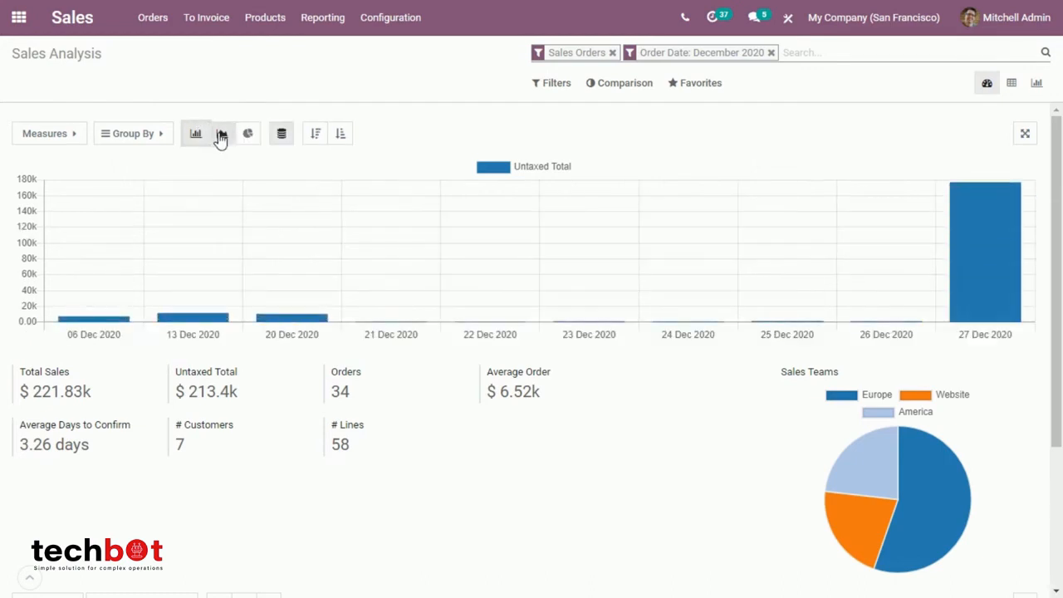
{"action": "left_click", "coordinate": [247, 133]}
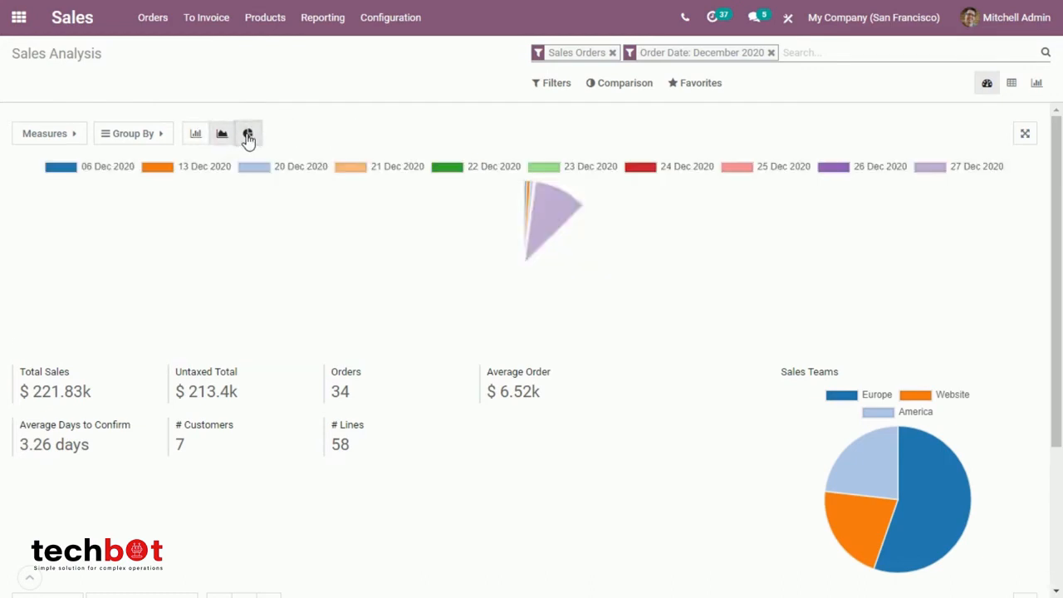
{"action": "left_click", "coordinate": [247, 133]}
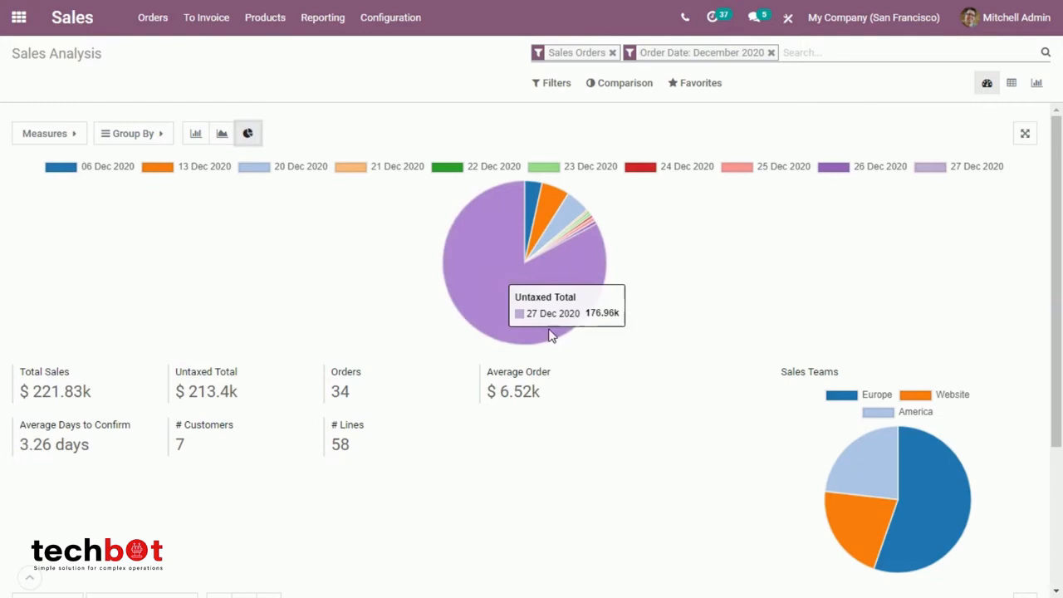
{"action": "mouse_move", "coordinate": [146, 471]}
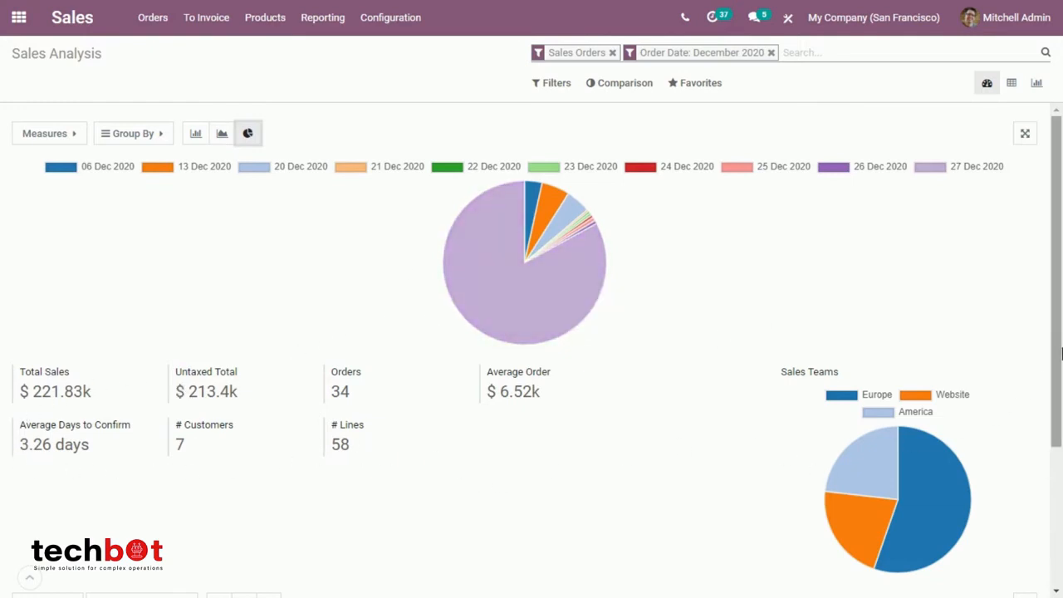
{"action": "scroll", "scroll_direction": "down", "scroll_amount": 3}
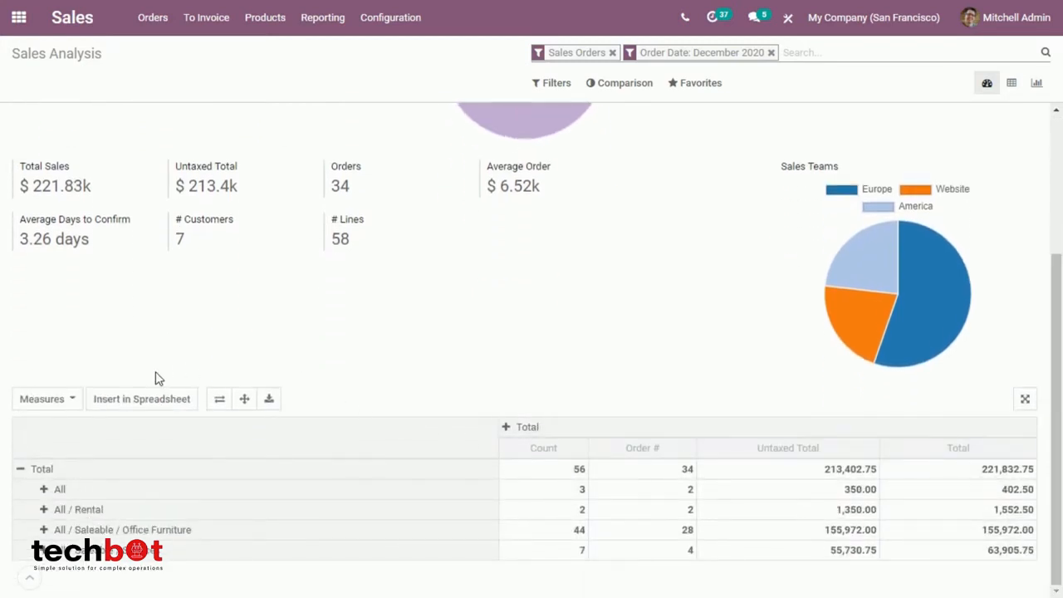
{"action": "mouse_move", "coordinate": [844, 578]}
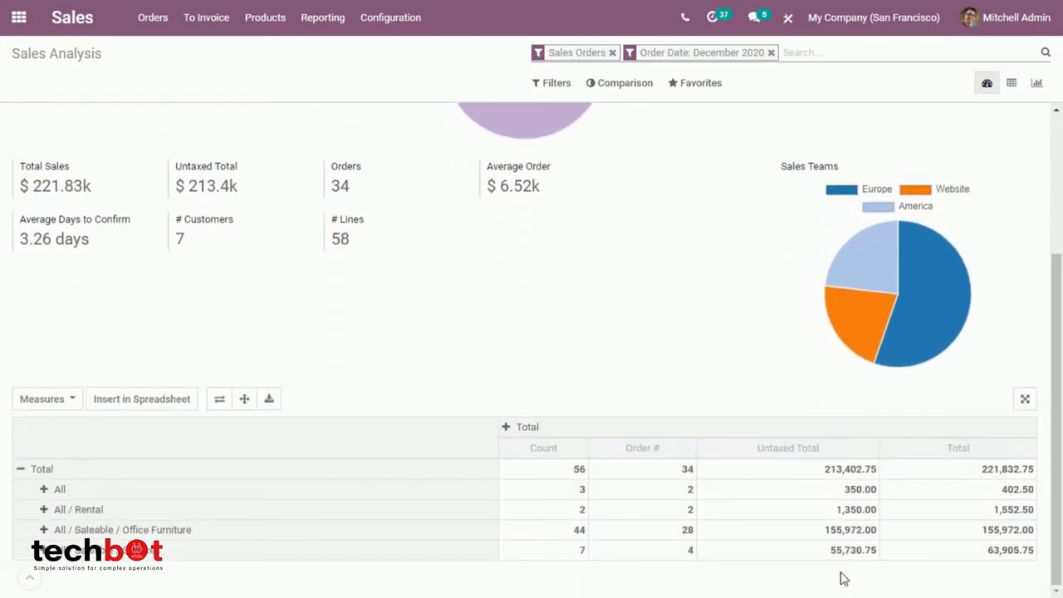
{"action": "mouse_move", "coordinate": [302, 381]}
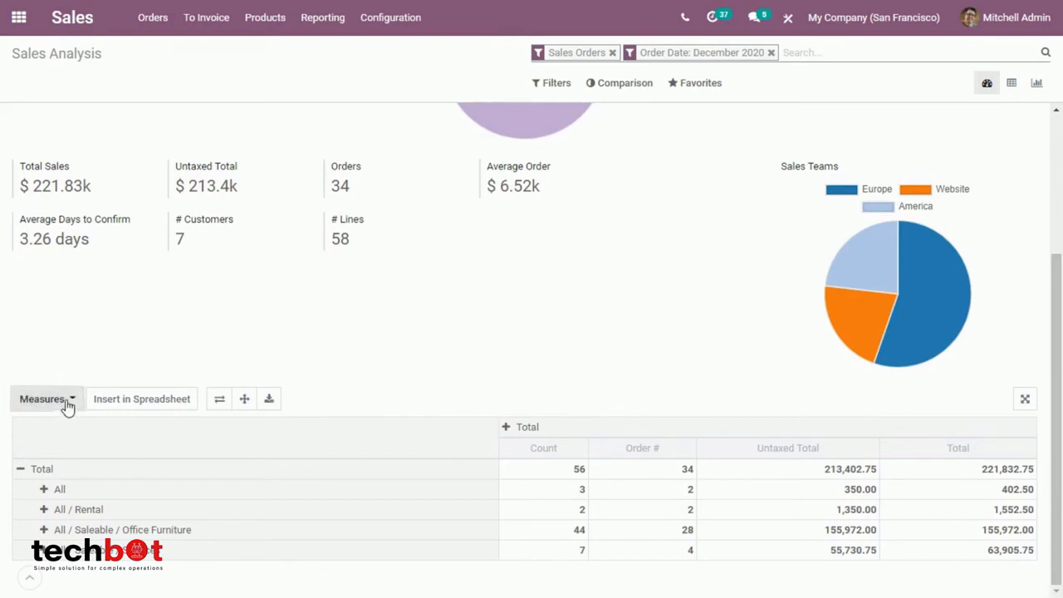
{"action": "left_click", "coordinate": [47, 398]}
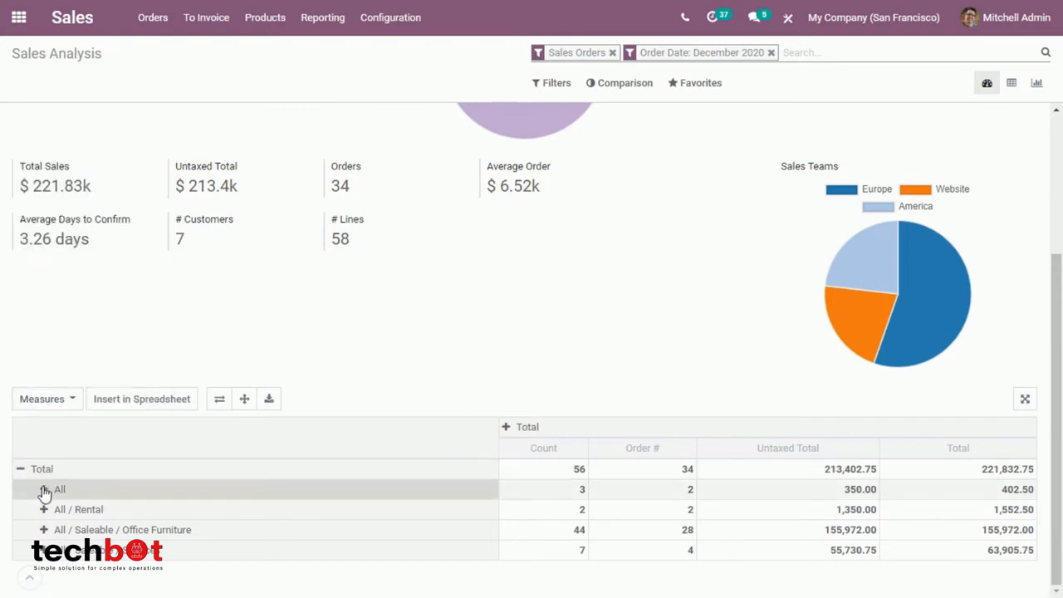
{"action": "left_click", "coordinate": [43, 488]}
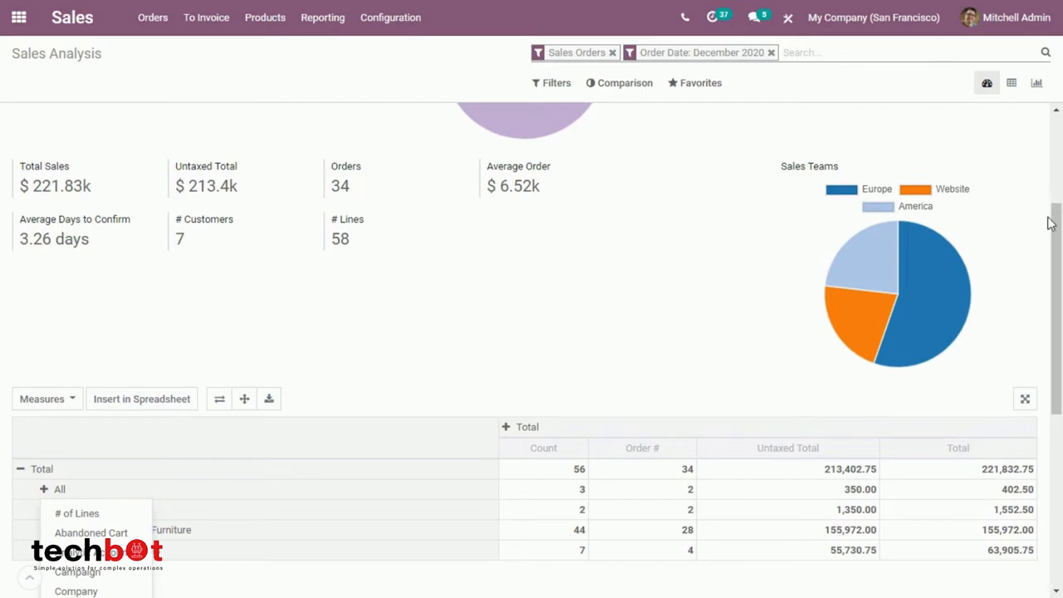
{"action": "scroll", "scroll_direction": "down", "scroll_amount": 3}
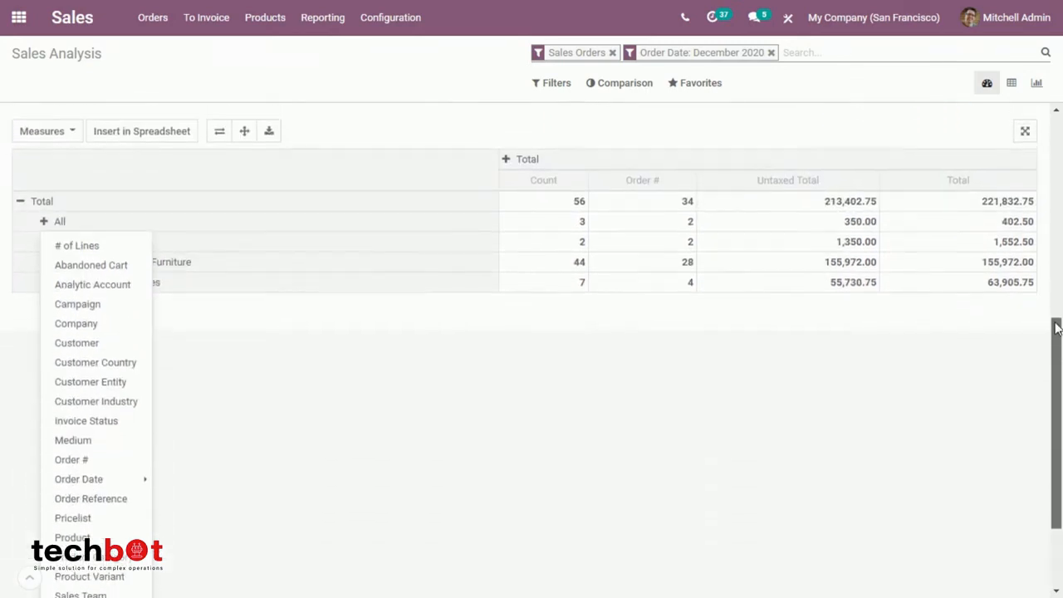
{"action": "scroll", "scroll_direction": "up", "scroll_amount": 3}
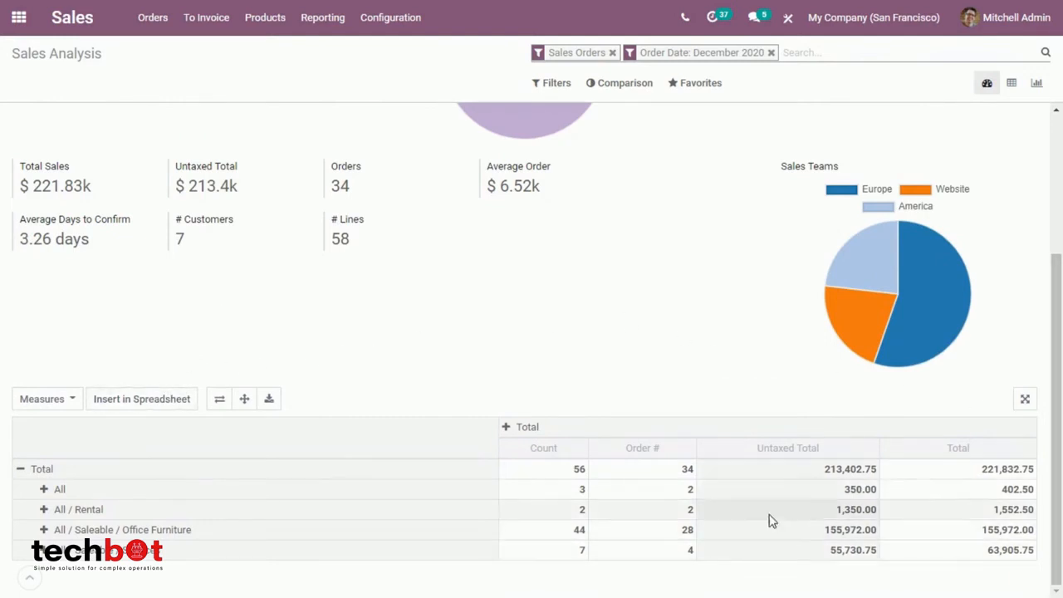
{"action": "mouse_move", "coordinate": [485, 371]}
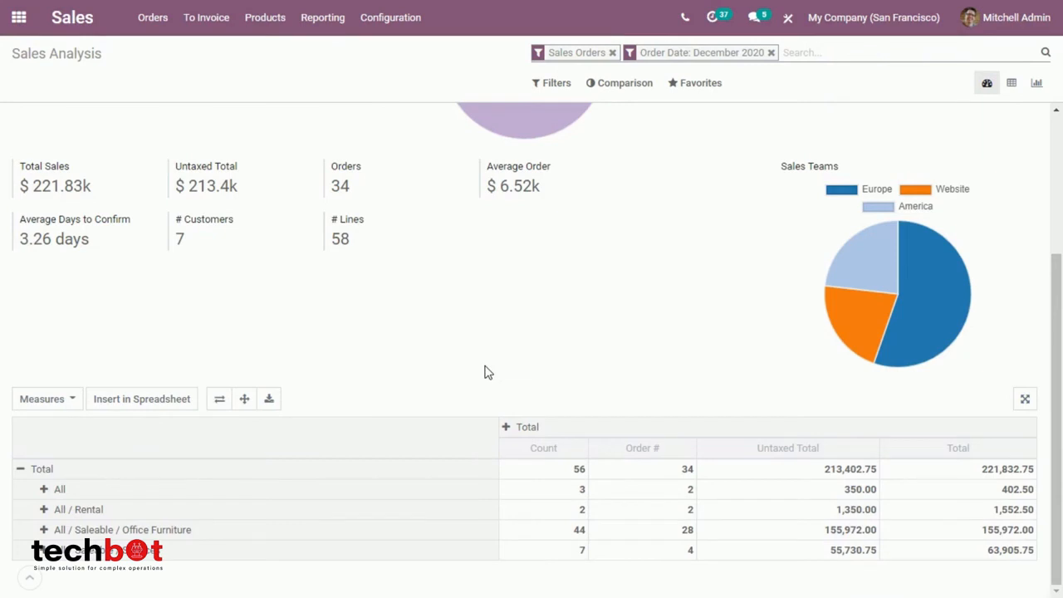
{"action": "mouse_move", "coordinate": [814, 415]}
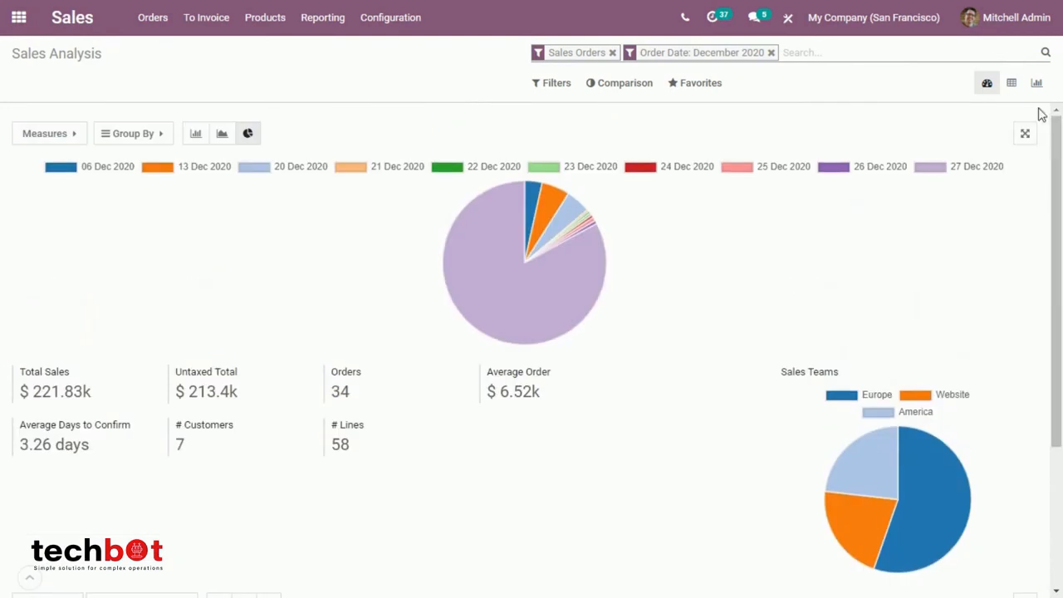
Show the December 2020 untaxed totals by order date as a line graph.
{"action": "left_click", "coordinate": [1036, 83]}
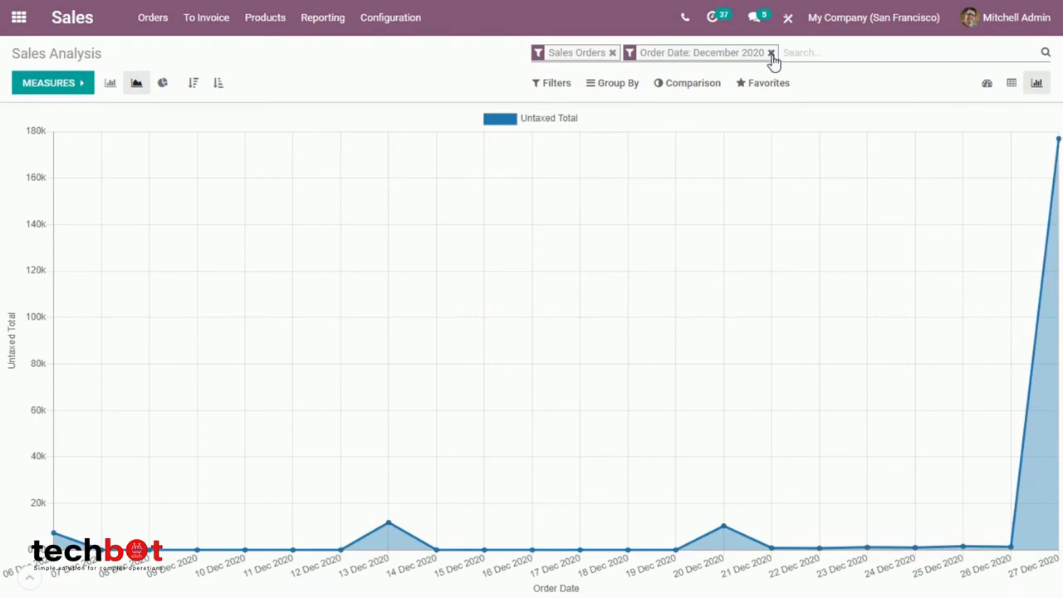
Remove the December 2020 date filter and group the line graph by Customer.
{"action": "left_click", "coordinate": [770, 51]}
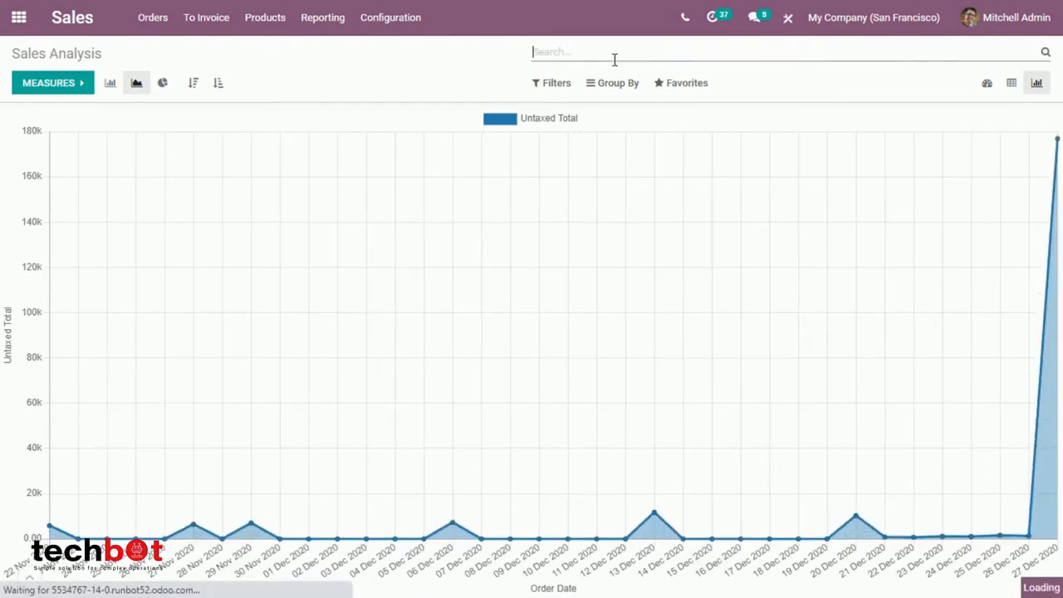
{"action": "left_click", "coordinate": [611, 83]}
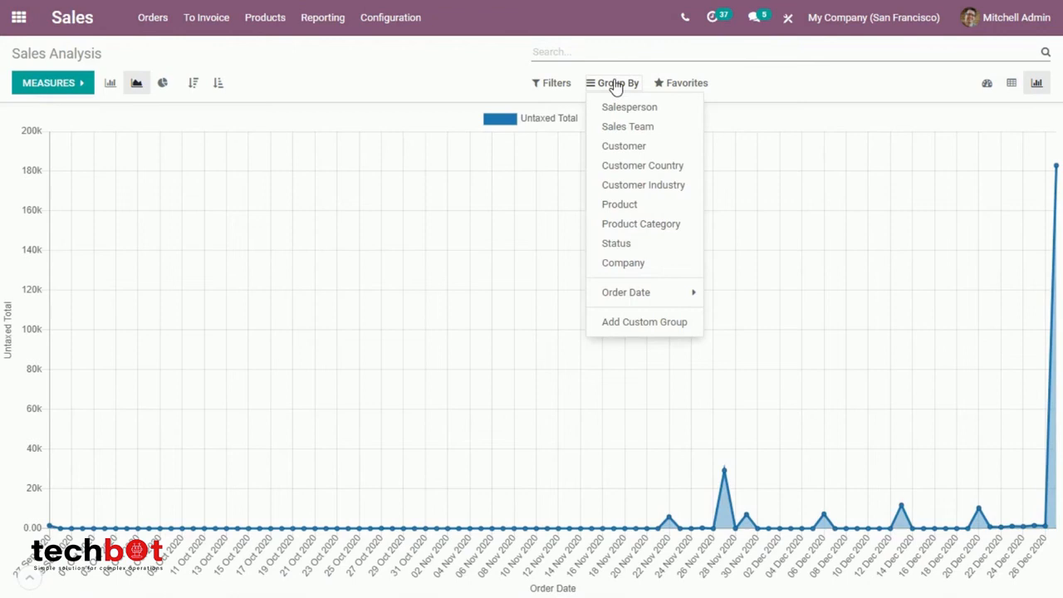
{"action": "left_click", "coordinate": [552, 83]}
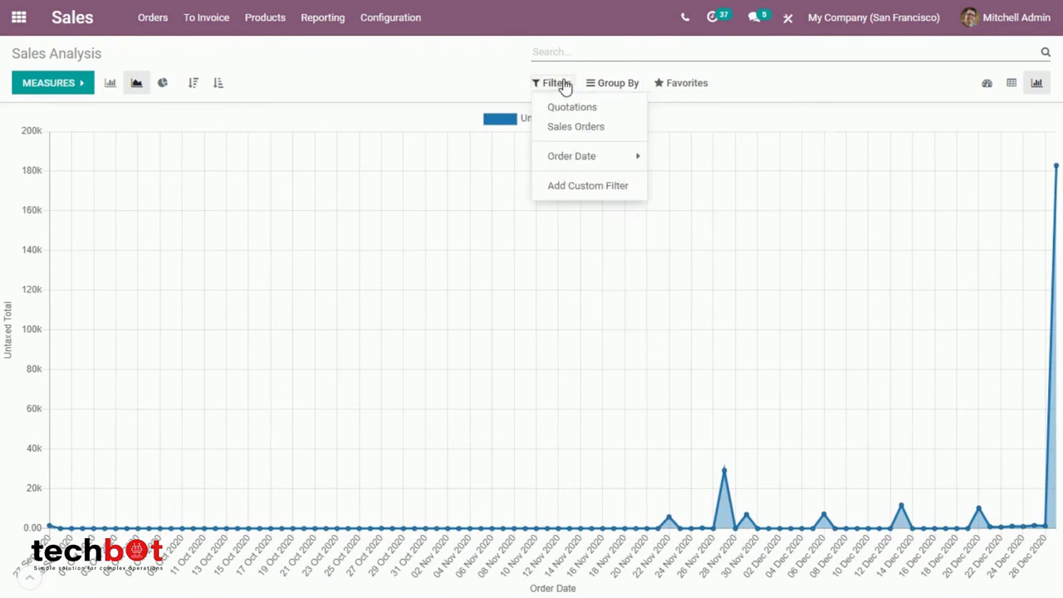
{"action": "left_click", "coordinate": [618, 83]}
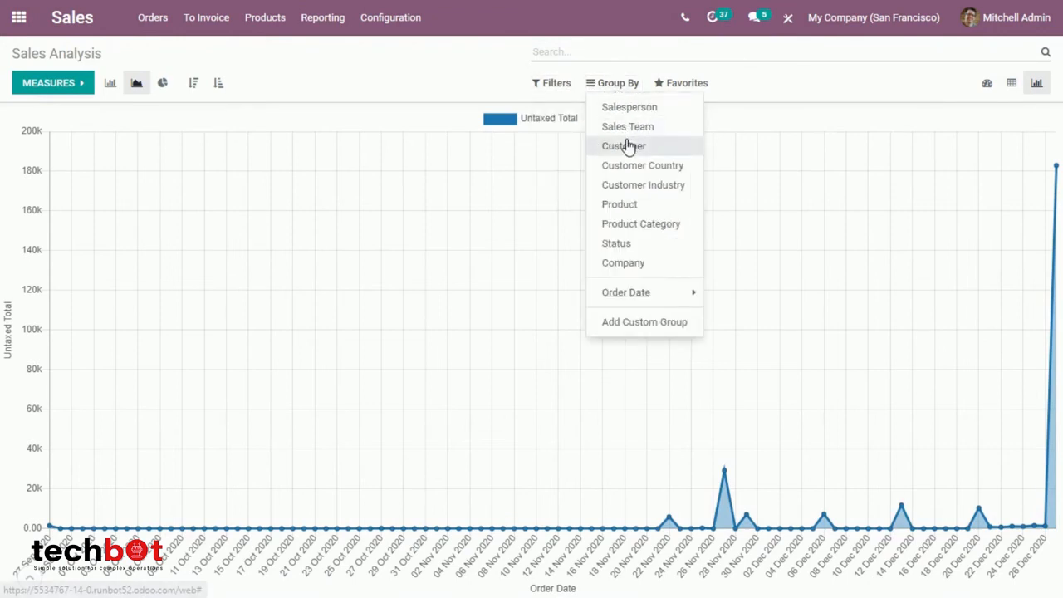
{"action": "left_click", "coordinate": [622, 146]}
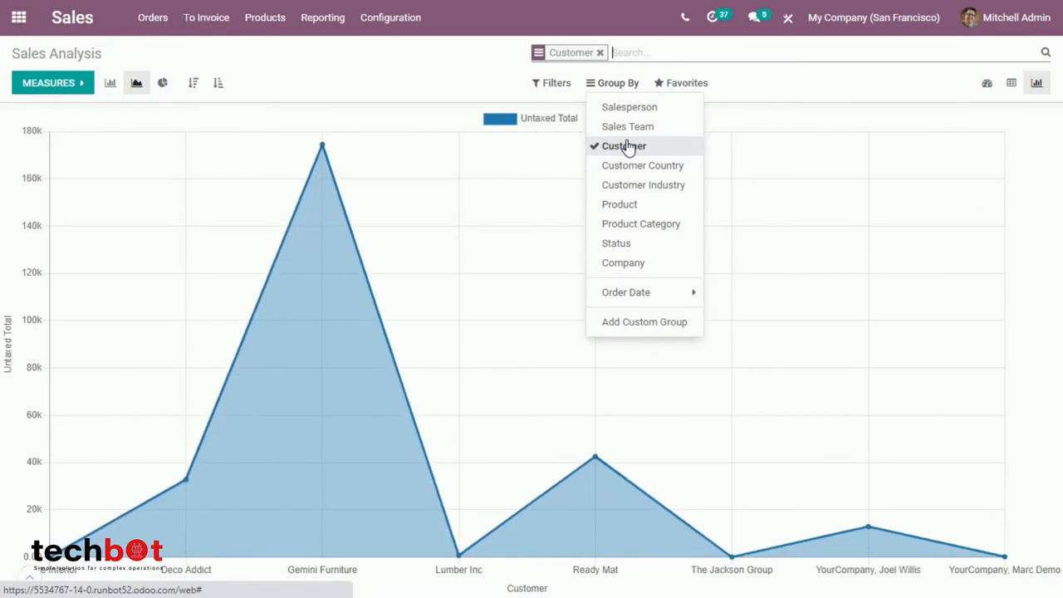
{"action": "mouse_move", "coordinate": [1010, 100]}
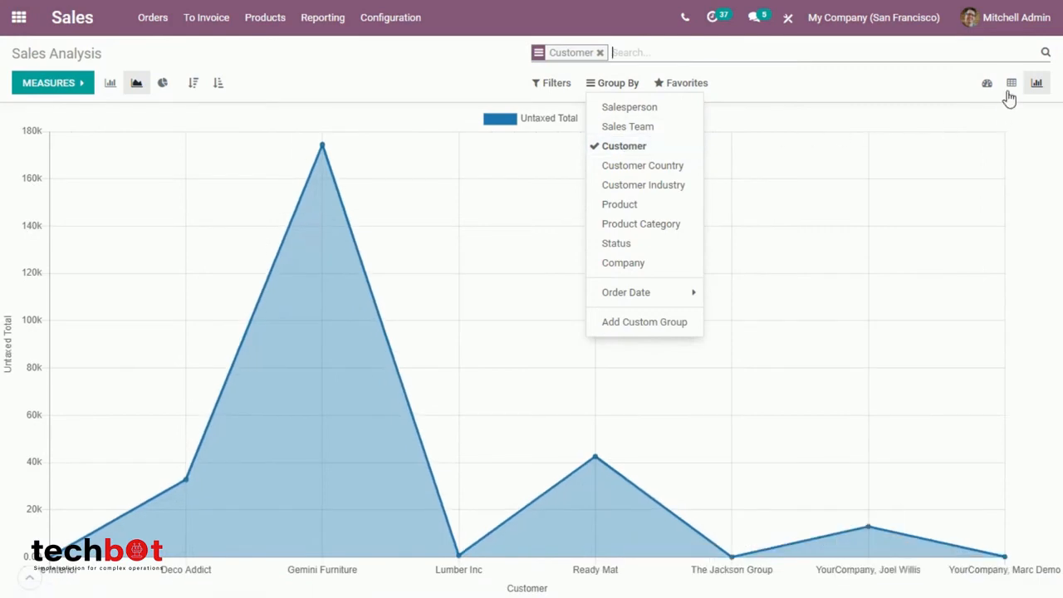
Switch to Pivot view by customer and split the Total columns by Campaign.
{"action": "left_click", "coordinate": [1009, 83]}
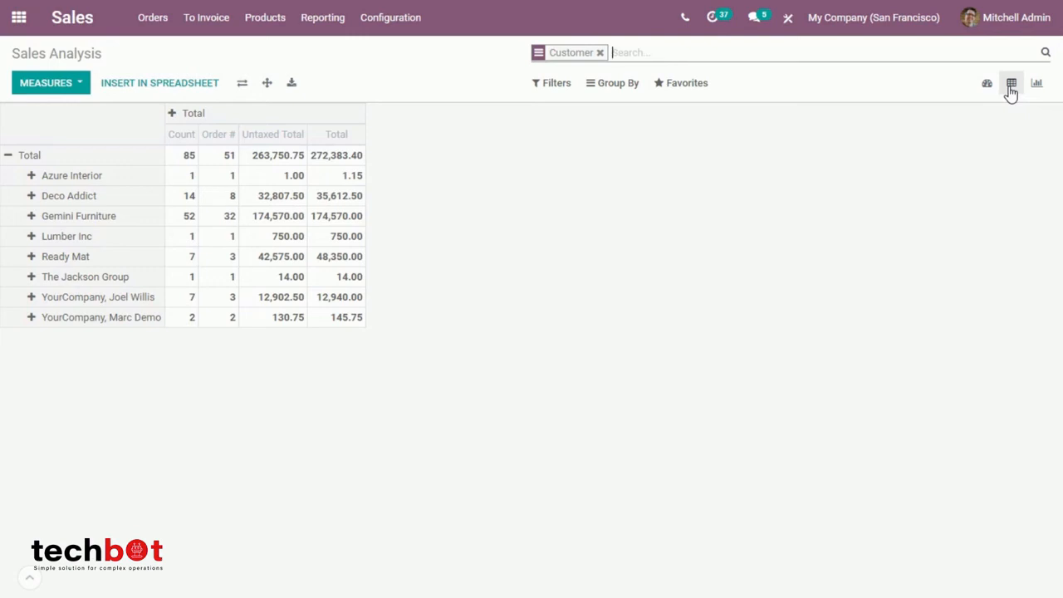
{"action": "mouse_move", "coordinate": [641, 108]}
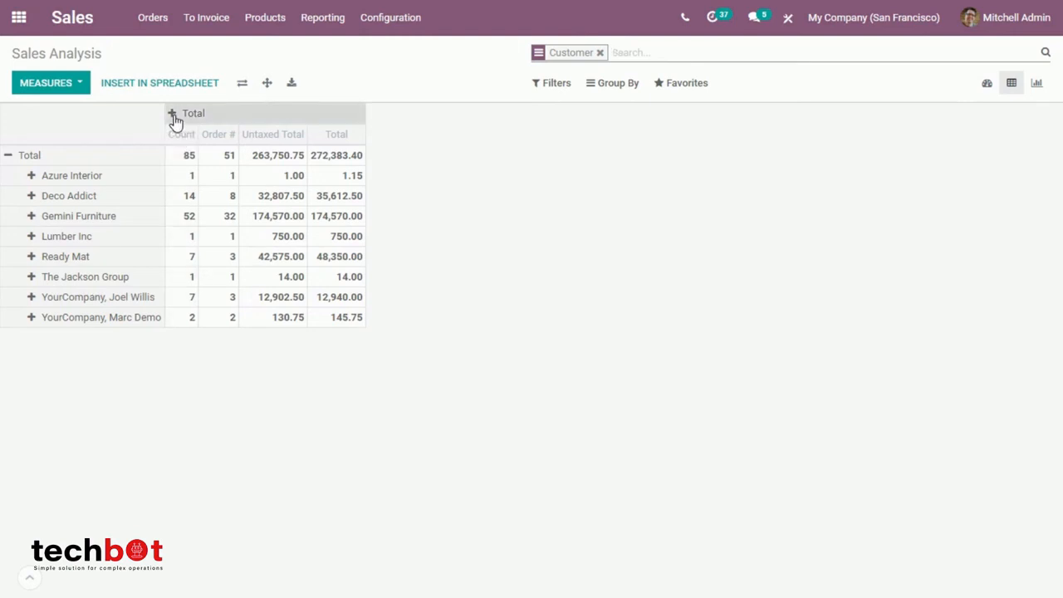
{"action": "left_click", "coordinate": [175, 116]}
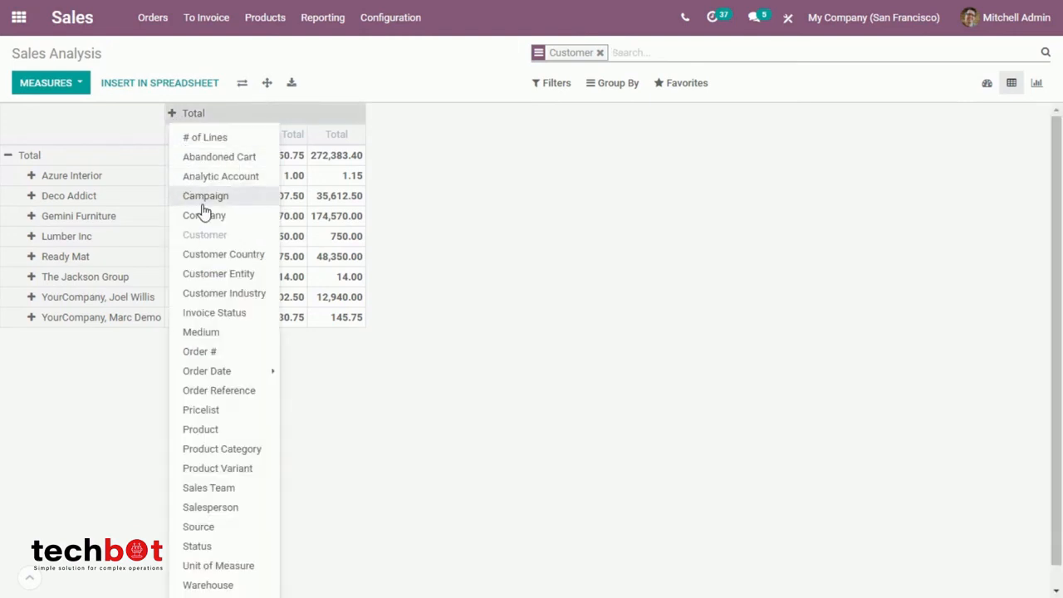
{"action": "left_click", "coordinate": [206, 196]}
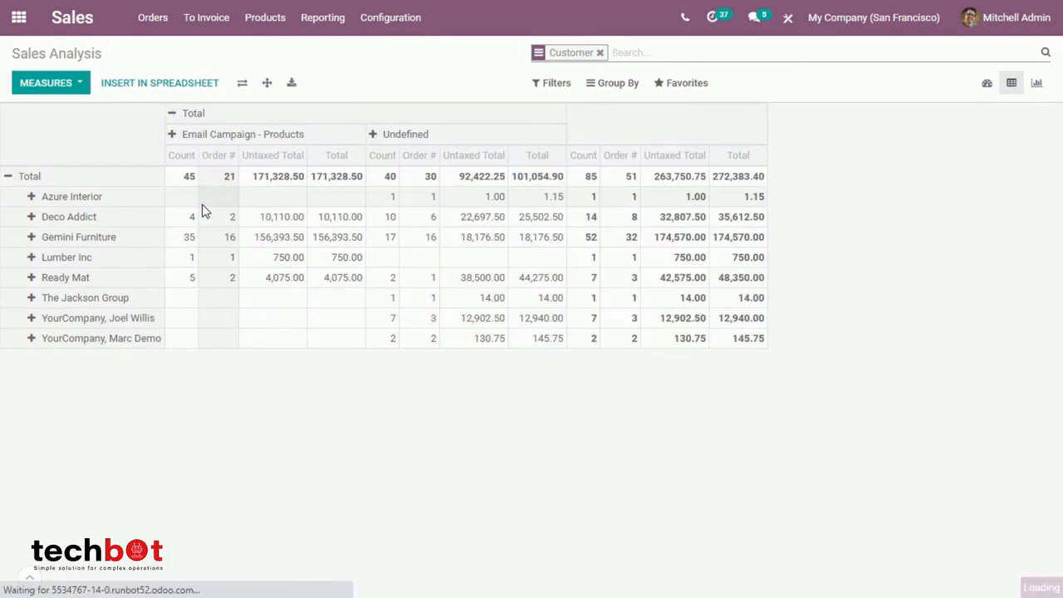
{"action": "mouse_move", "coordinate": [261, 262]}
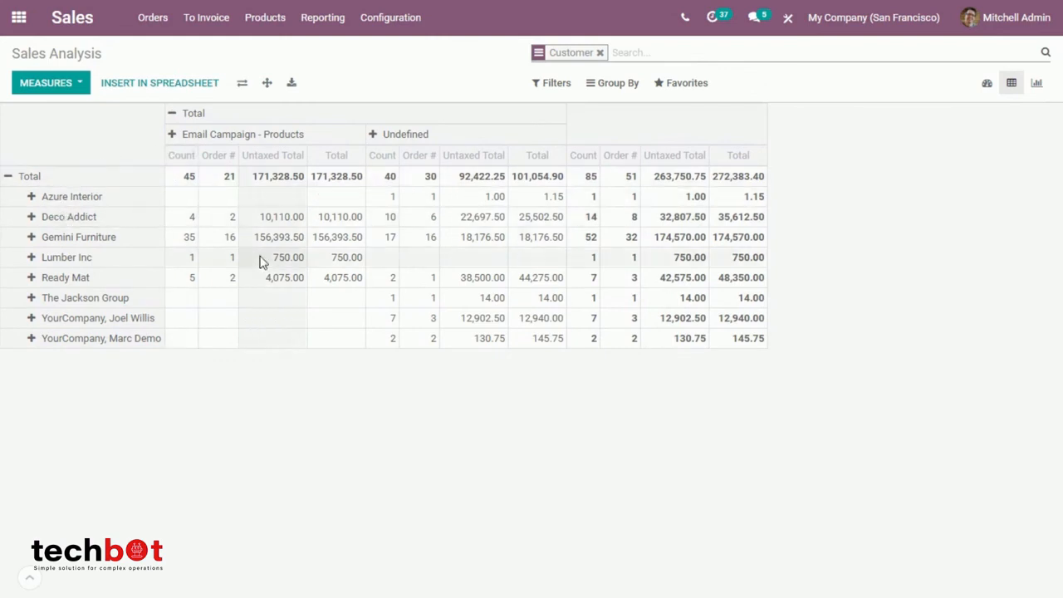
{"action": "mouse_move", "coordinate": [30, 225]}
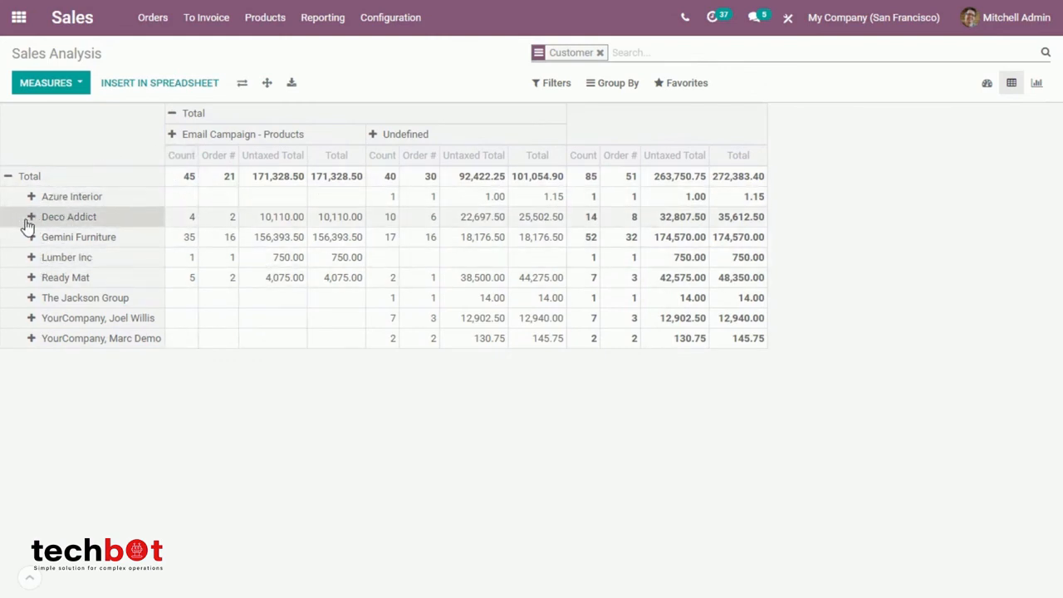
Clear the Customer grouping from the search and show the grouping choices.
{"action": "left_click", "coordinate": [30, 216]}
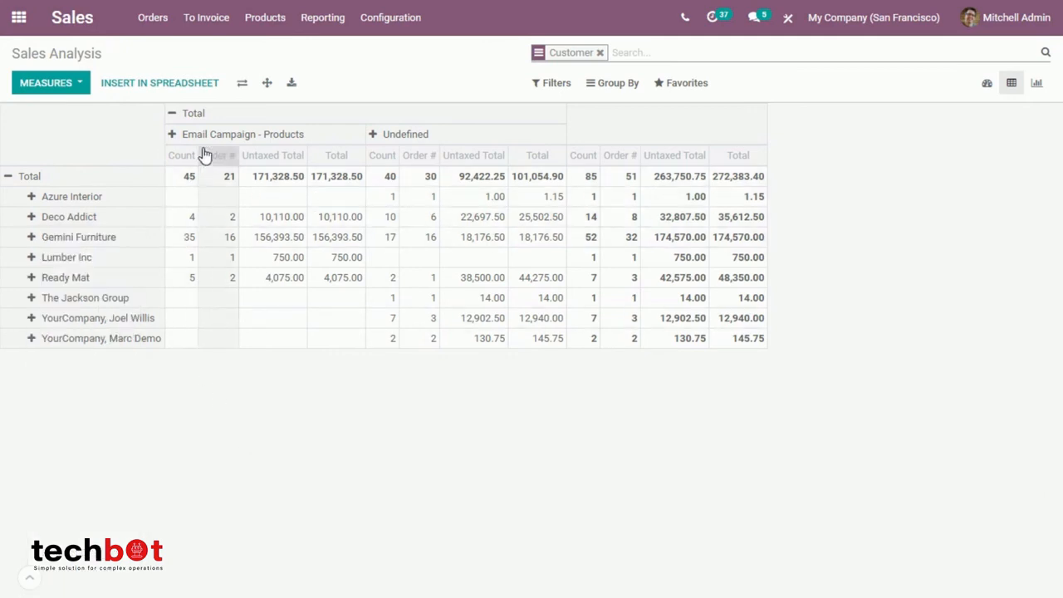
{"action": "mouse_move", "coordinate": [602, 83]}
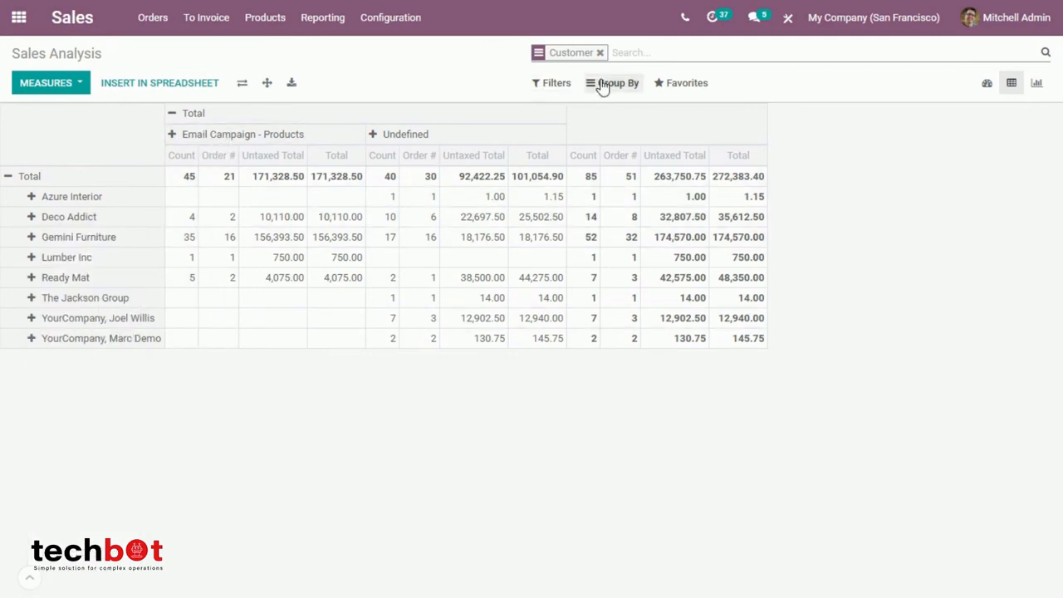
{"action": "left_click", "coordinate": [618, 83]}
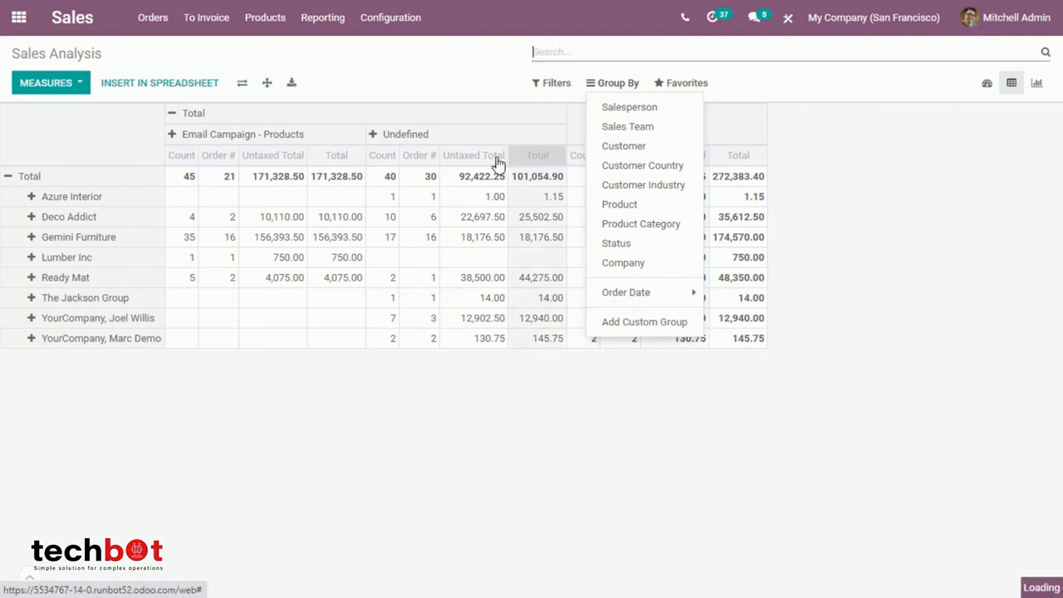
{"action": "mouse_move", "coordinate": [153, 98]}
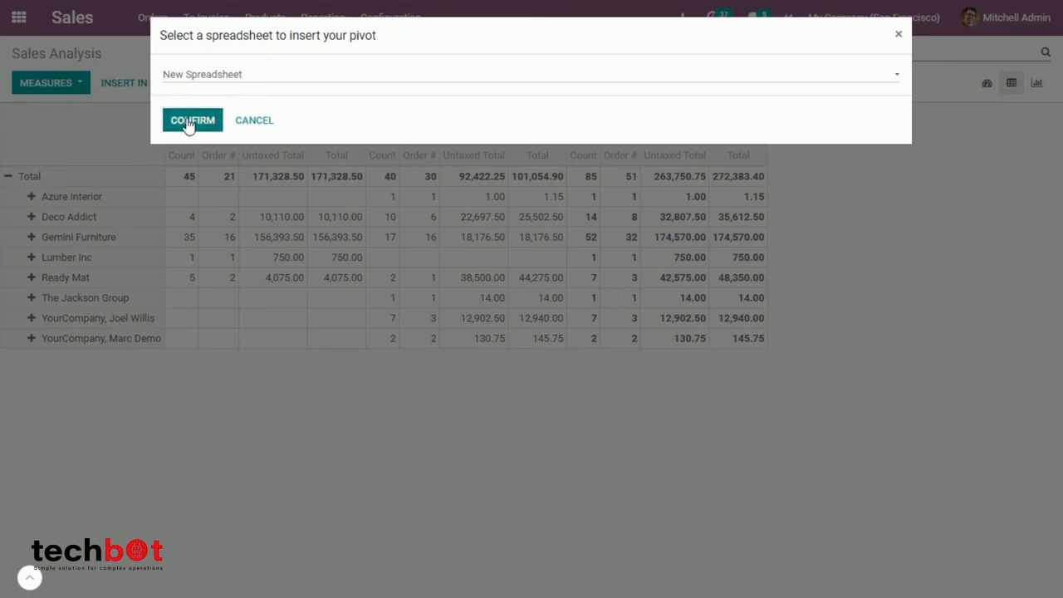
Insert the customer-by-campaign pivot into a new untitled spreadsheet.
{"action": "left_click", "coordinate": [193, 120]}
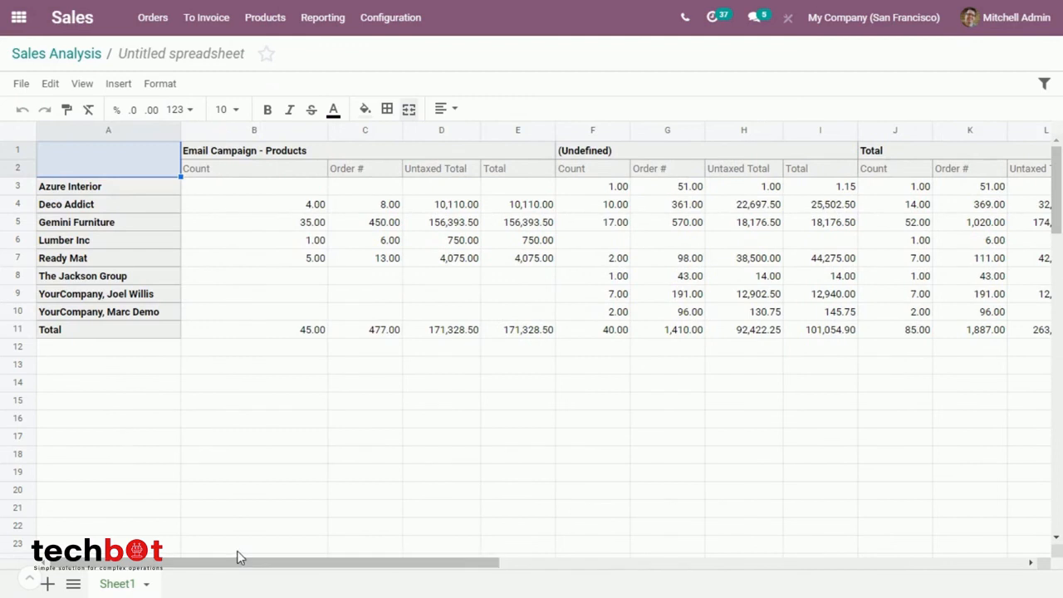
{"action": "mouse_move", "coordinate": [86, 70]}
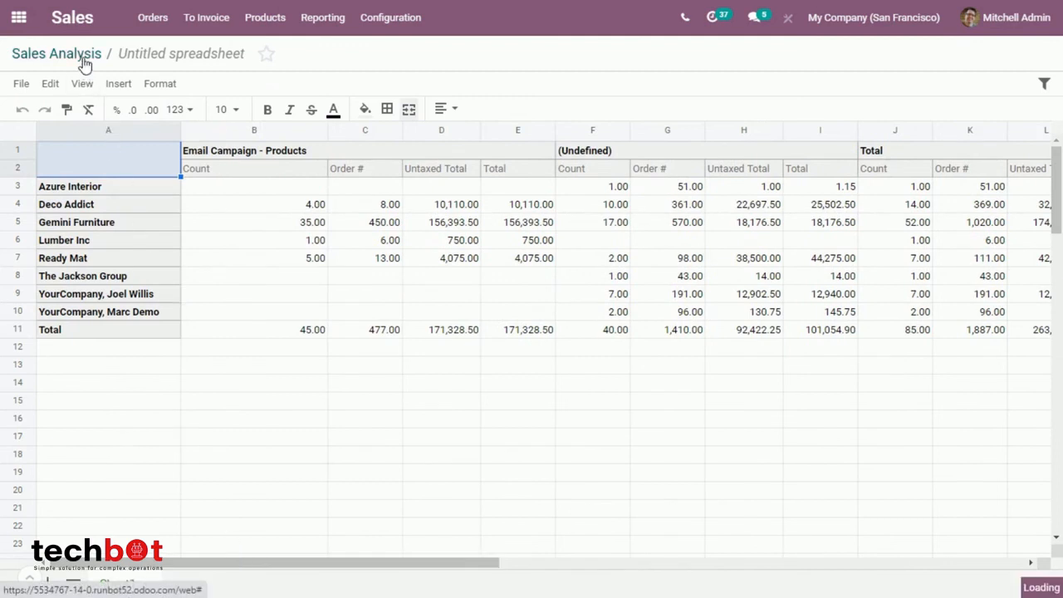
Return from the spreadsheet to the Sales Analysis pivot, then to the main apps screen.
{"action": "left_click", "coordinate": [56, 53]}
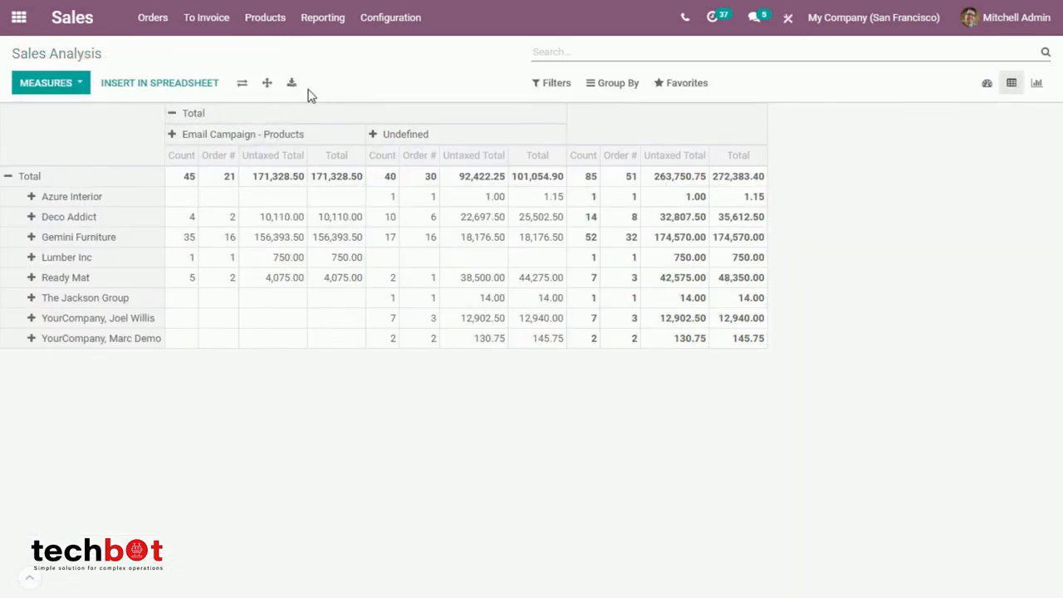
{"action": "mouse_move", "coordinate": [266, 83]}
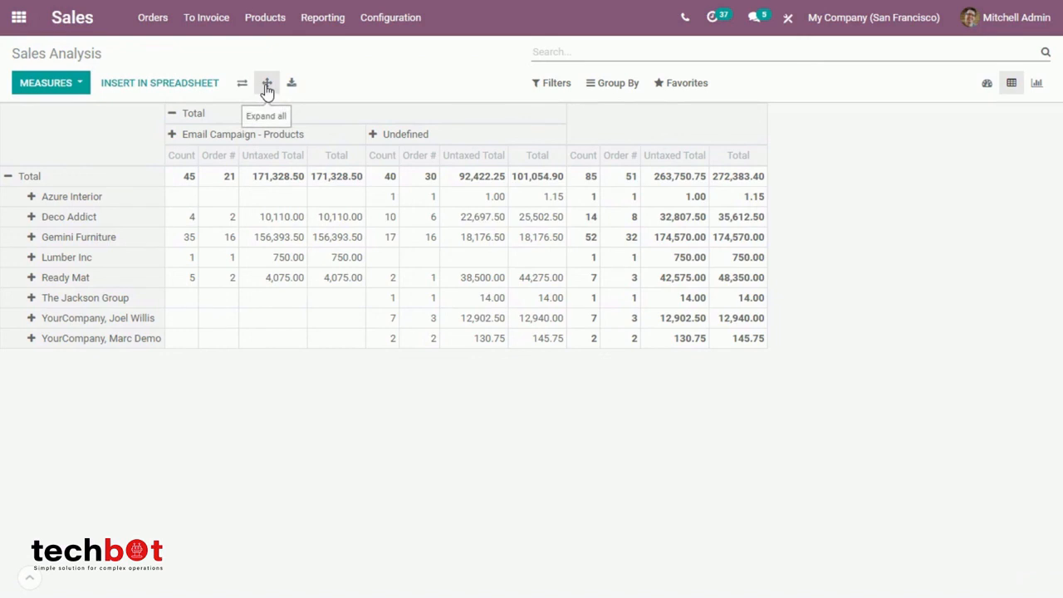
{"action": "mouse_move", "coordinate": [461, 113]}
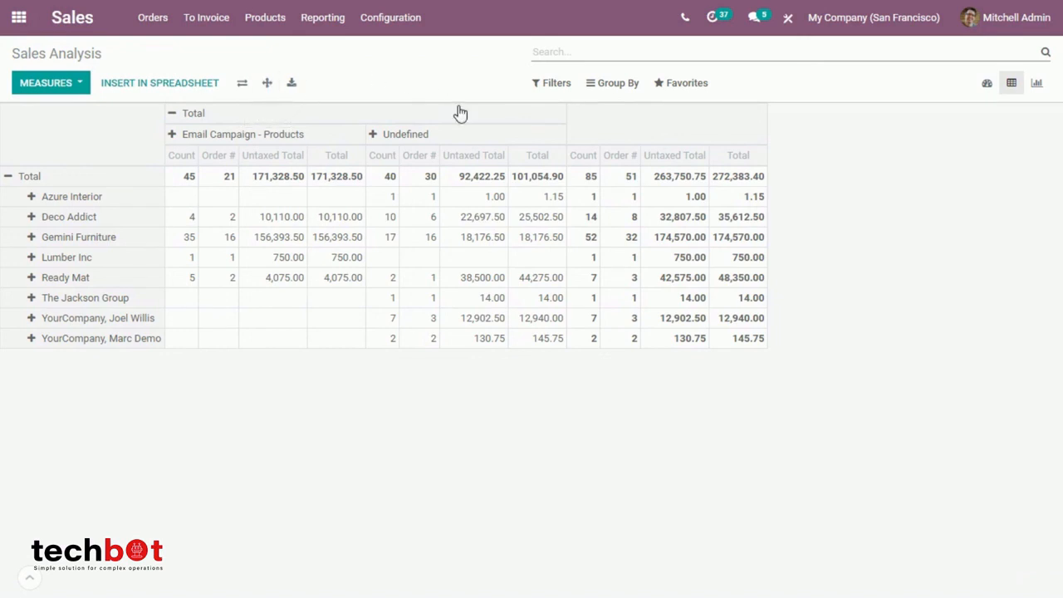
{"action": "mouse_move", "coordinate": [324, 83]}
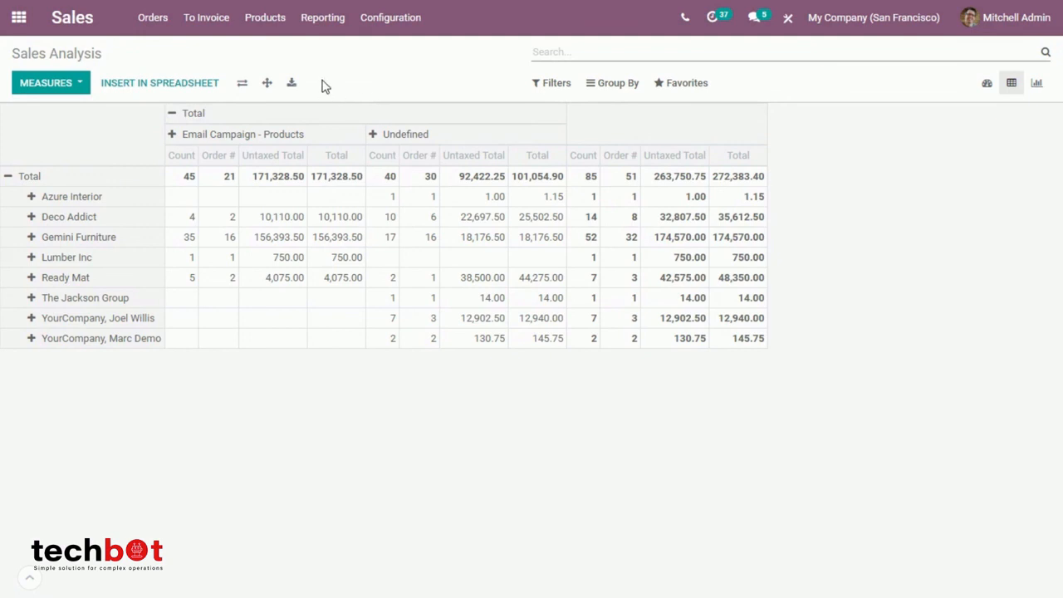
{"action": "mouse_move", "coordinate": [136, 69]}
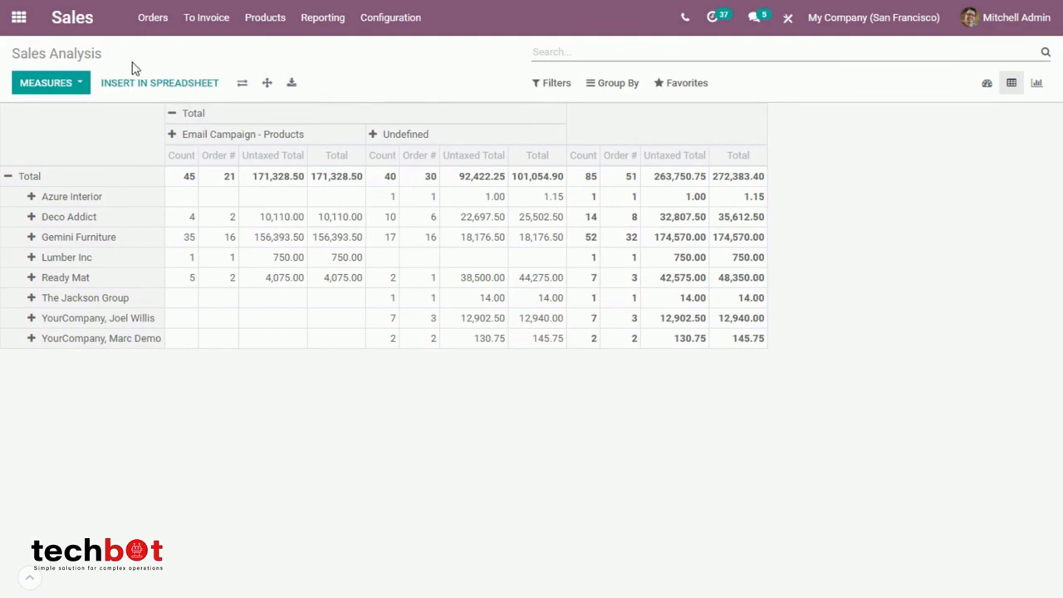
{"action": "mouse_move", "coordinate": [50, 53]}
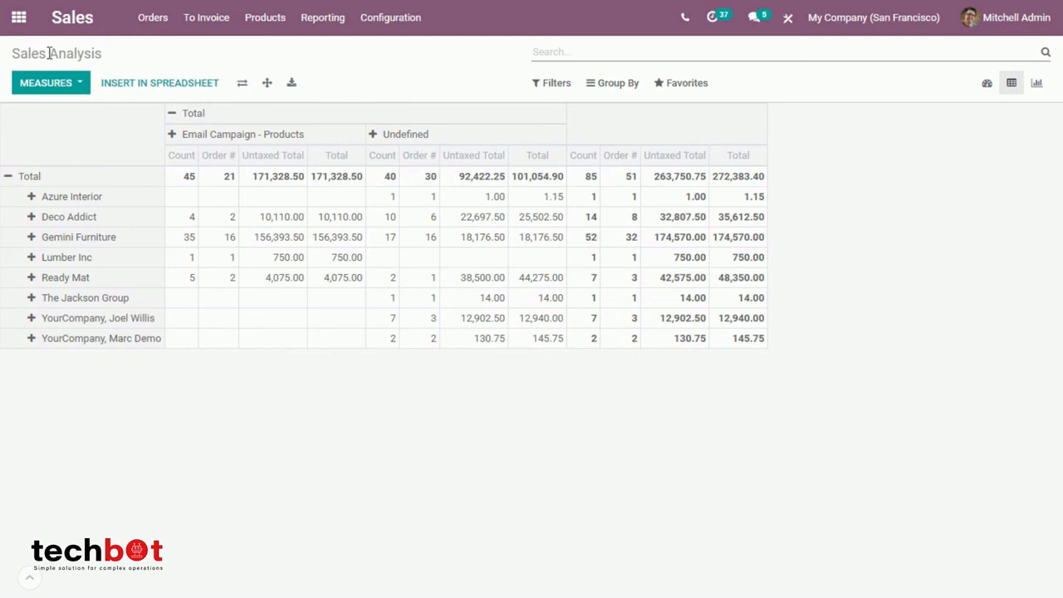
{"action": "mouse_move", "coordinate": [20, 16]}
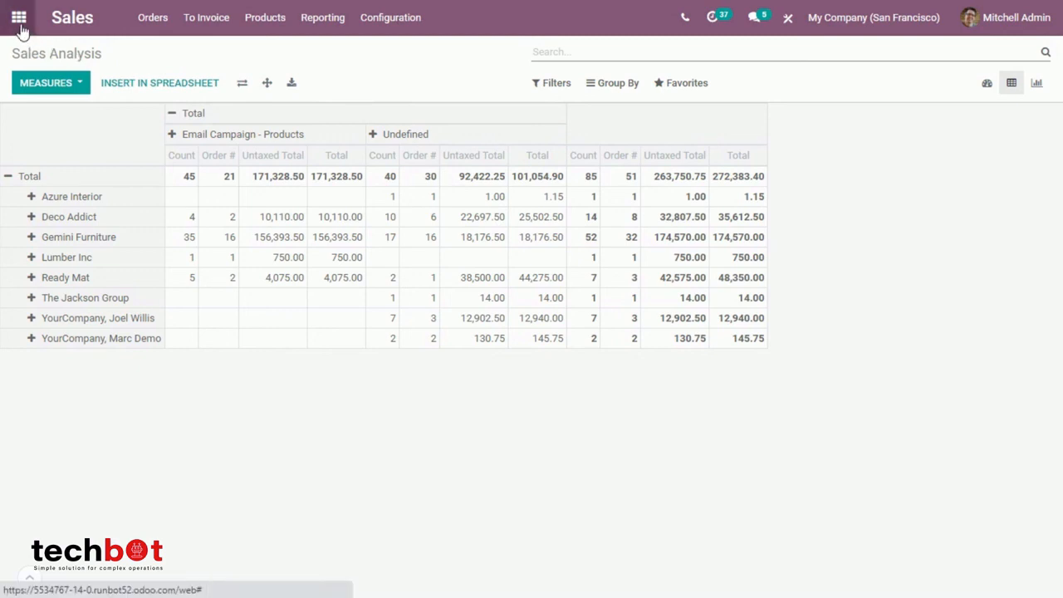
{"action": "left_click", "coordinate": [20, 16]}
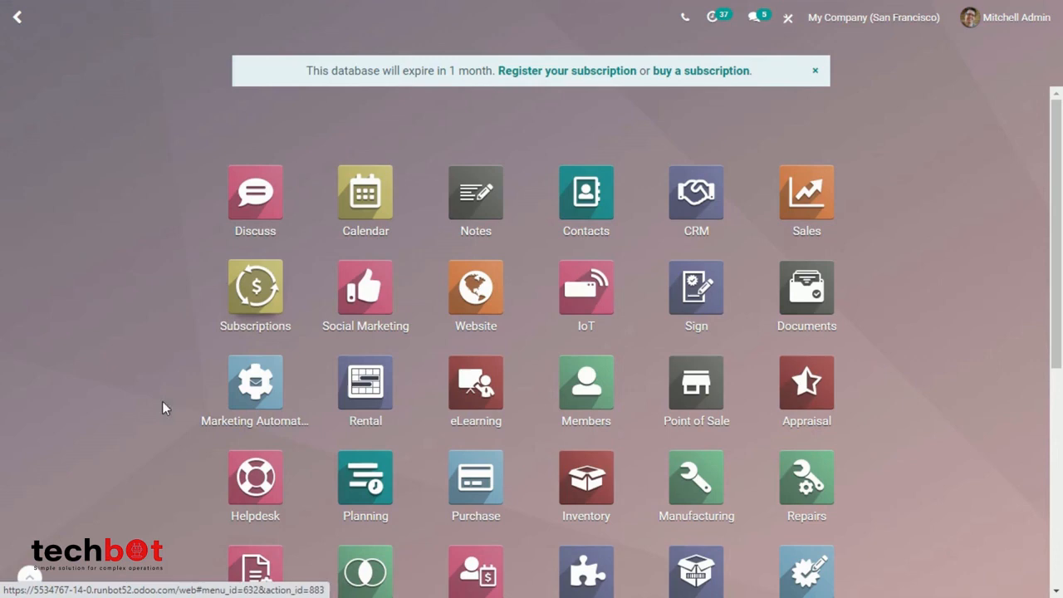